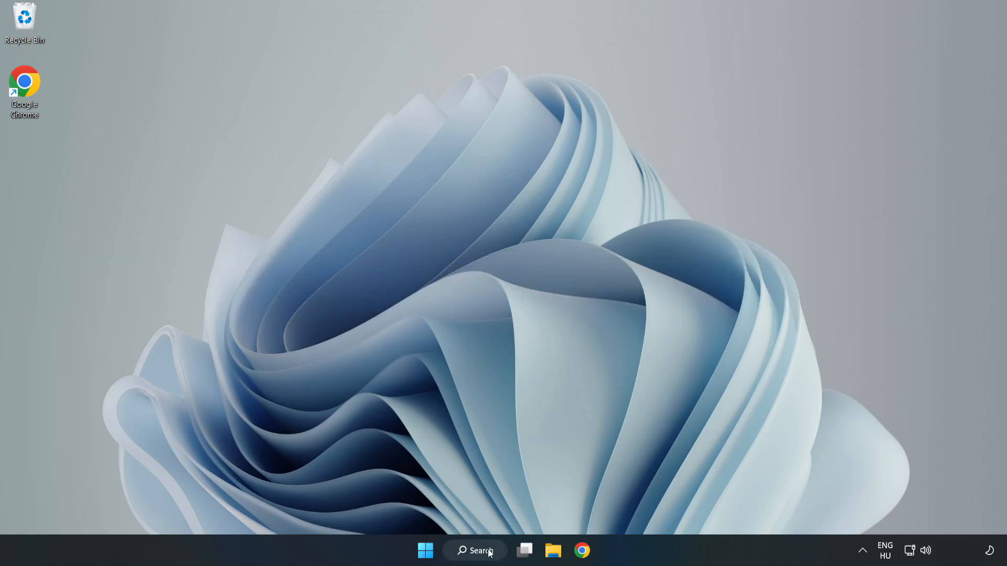
- Launch Device Manager from Windows Search by searching 'de'
click(475, 550)
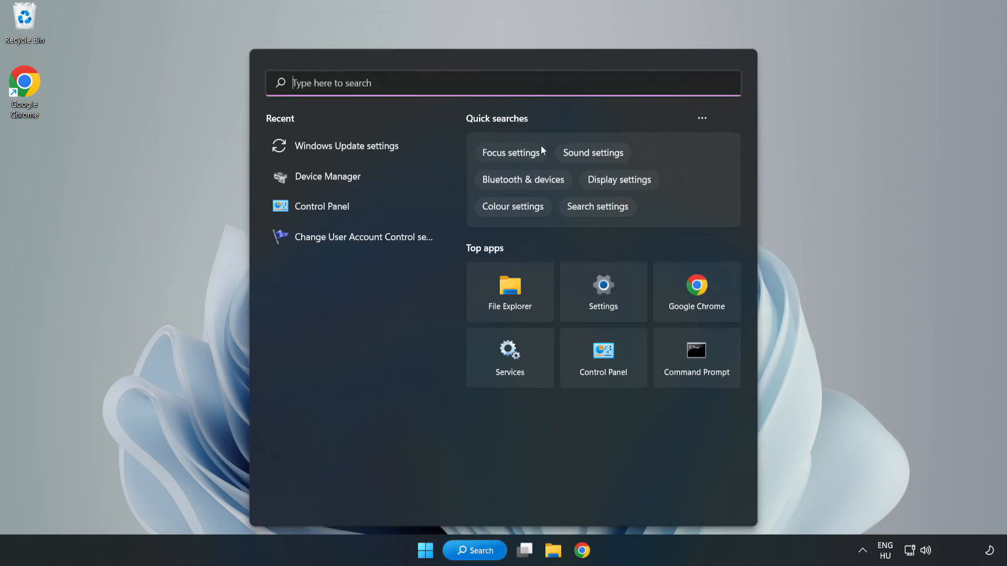
text(de)
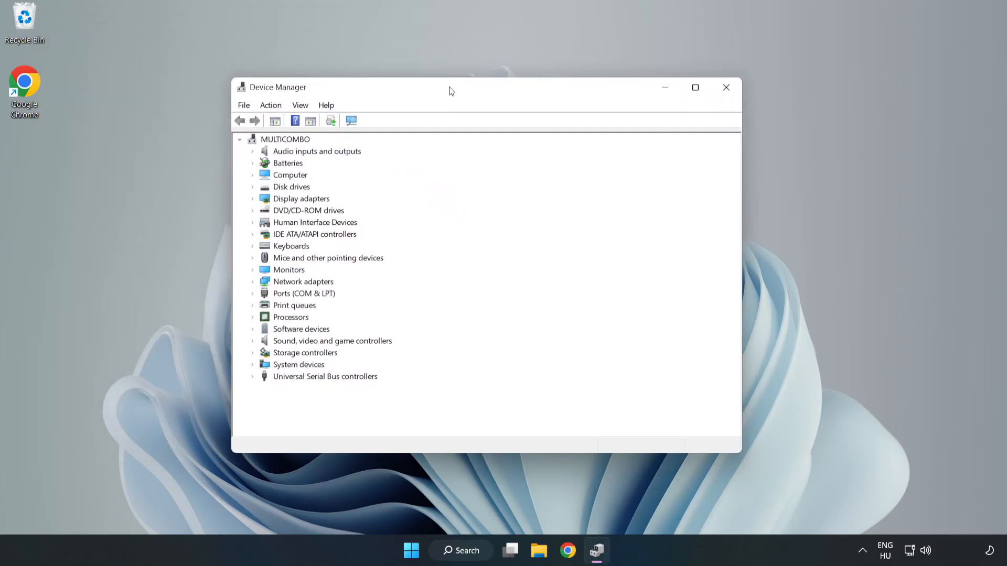
- Expand Display adapters and show the options for the VMware SVGA 3D adapter
click(300, 199)
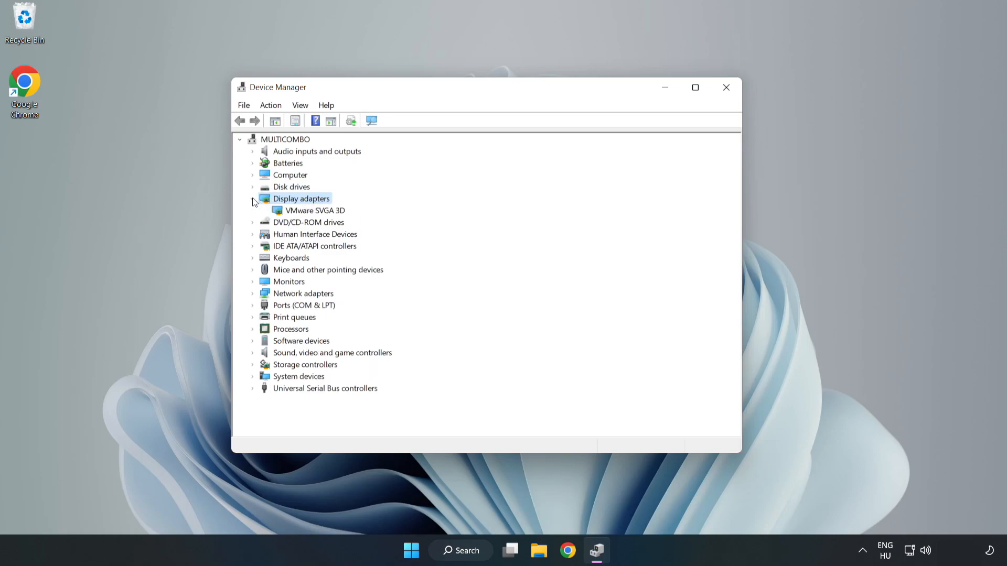
click(314, 209)
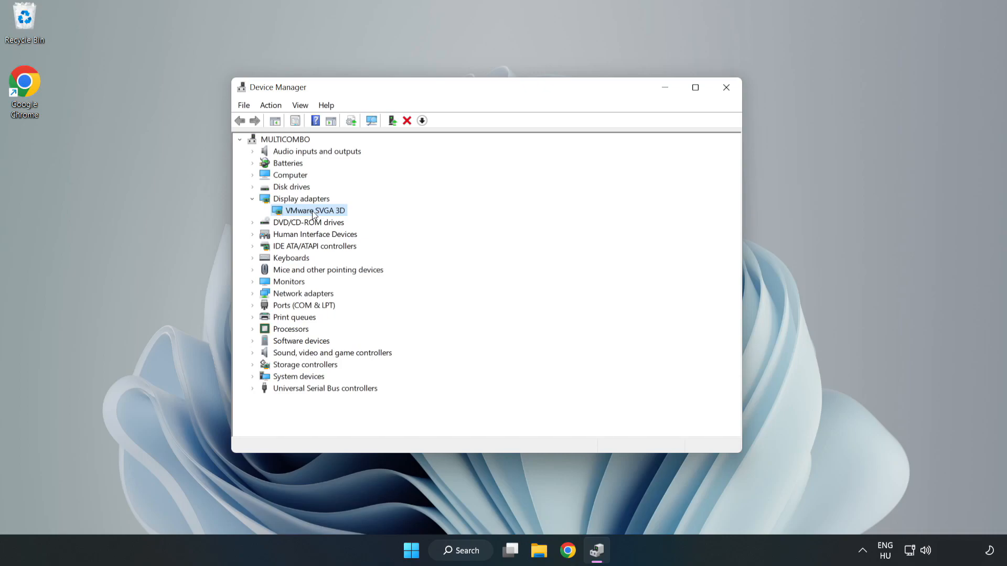
right_click(315, 210)
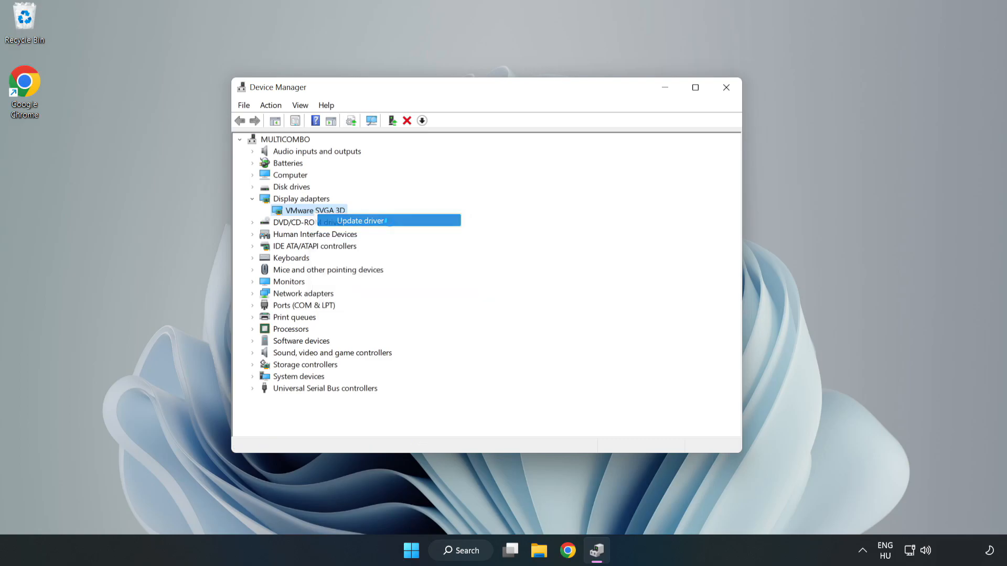
- Run an automatic driver search for VMware SVGA 3D and dismiss the 'best driver installed' result
click(360, 220)
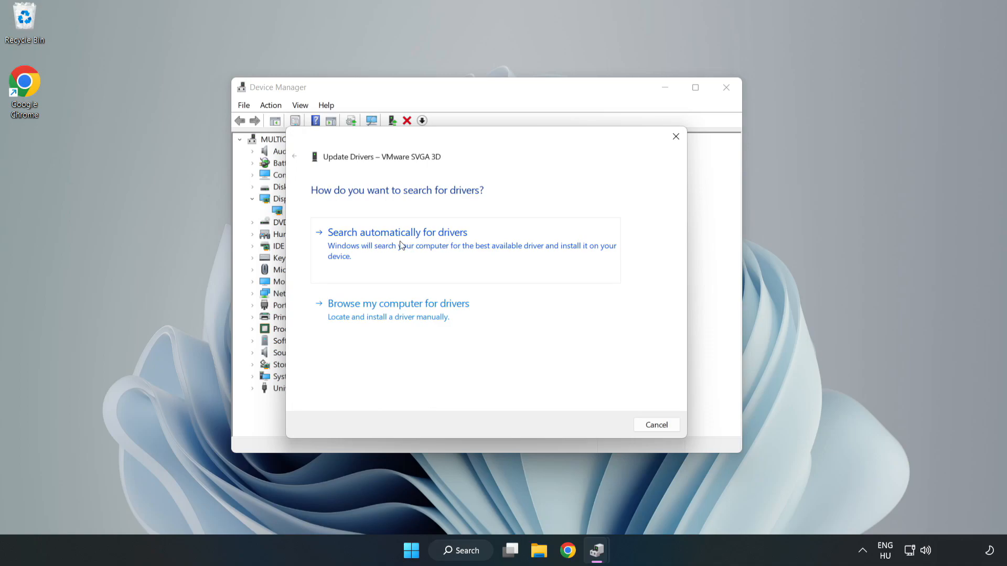
click(396, 231)
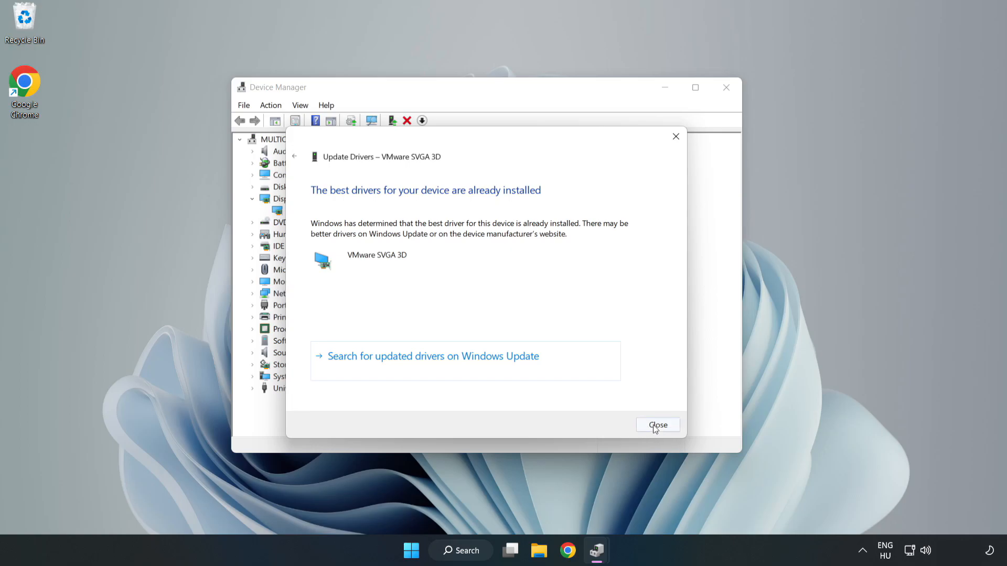
click(657, 425)
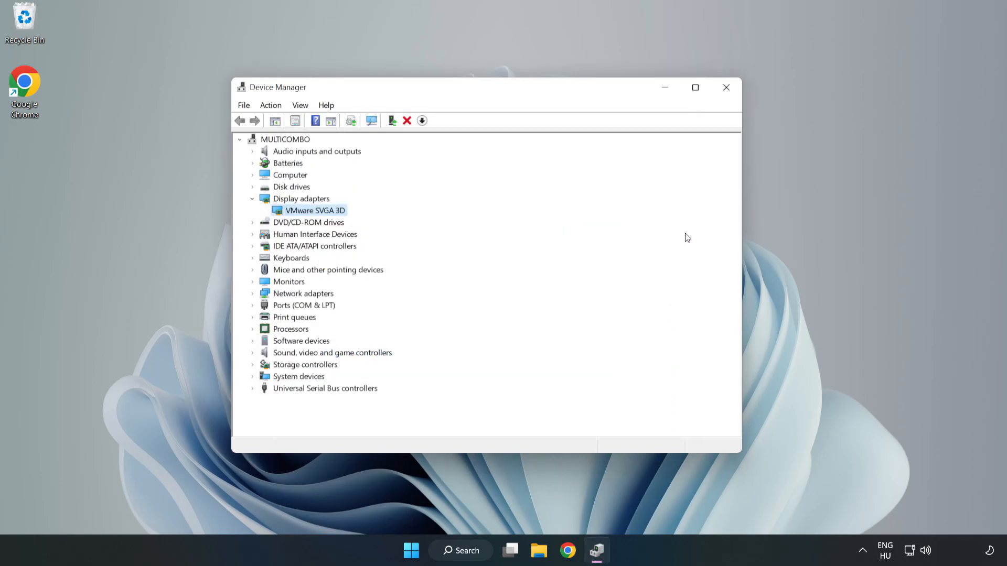
mouse_move(725, 89)
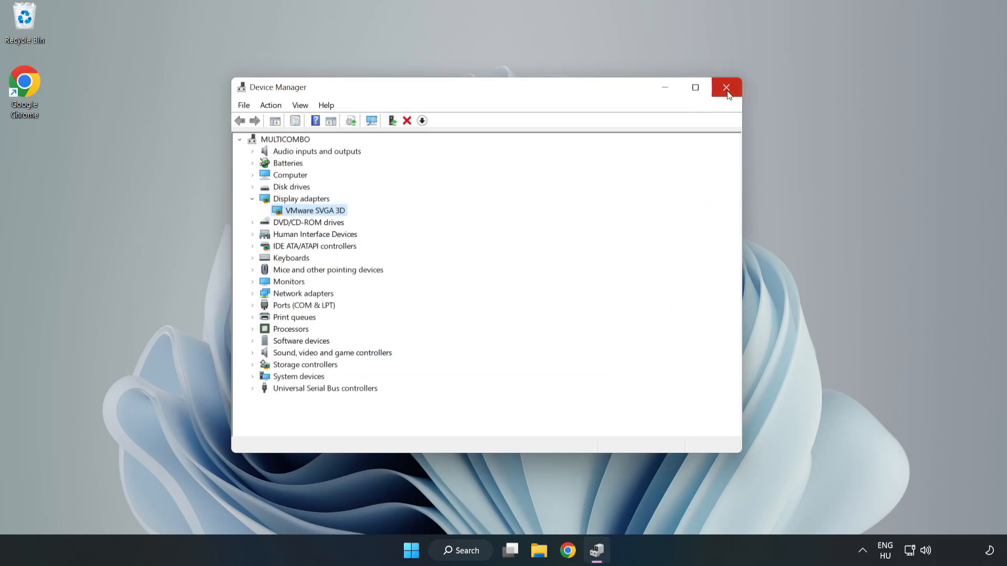
- Close Device Manager and search 'upda' to find Windows Update settings
click(726, 87)
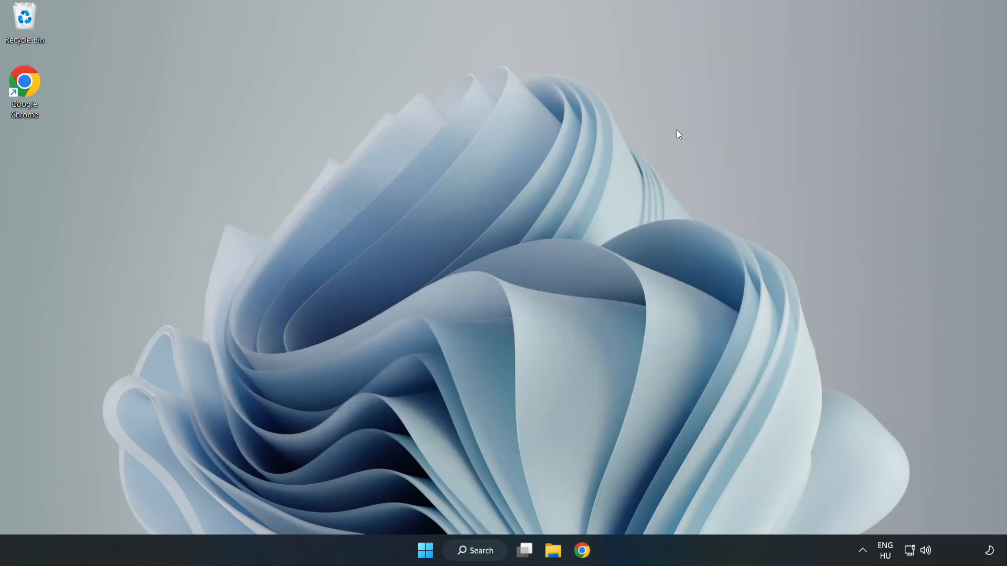
click(474, 551)
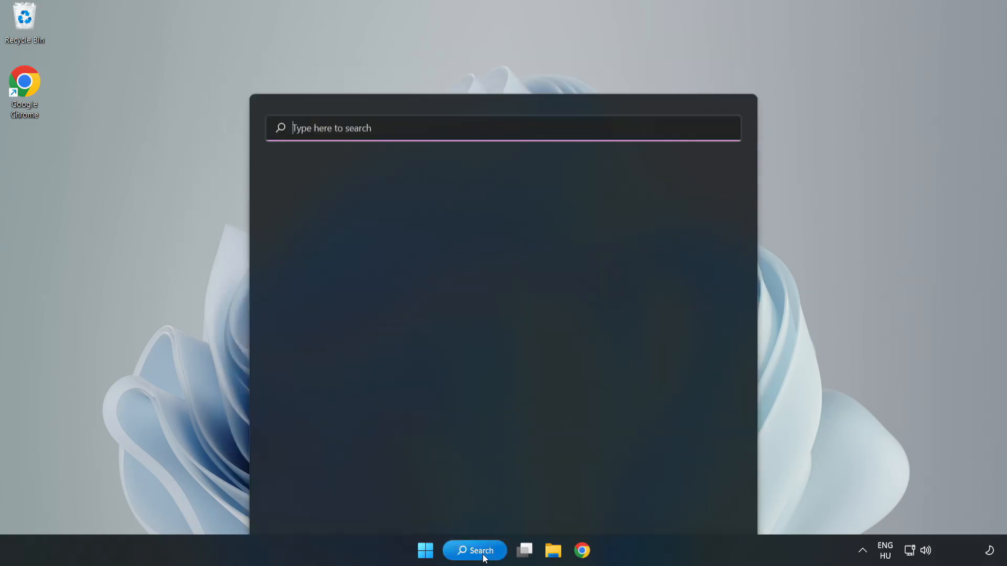
click(474, 550)
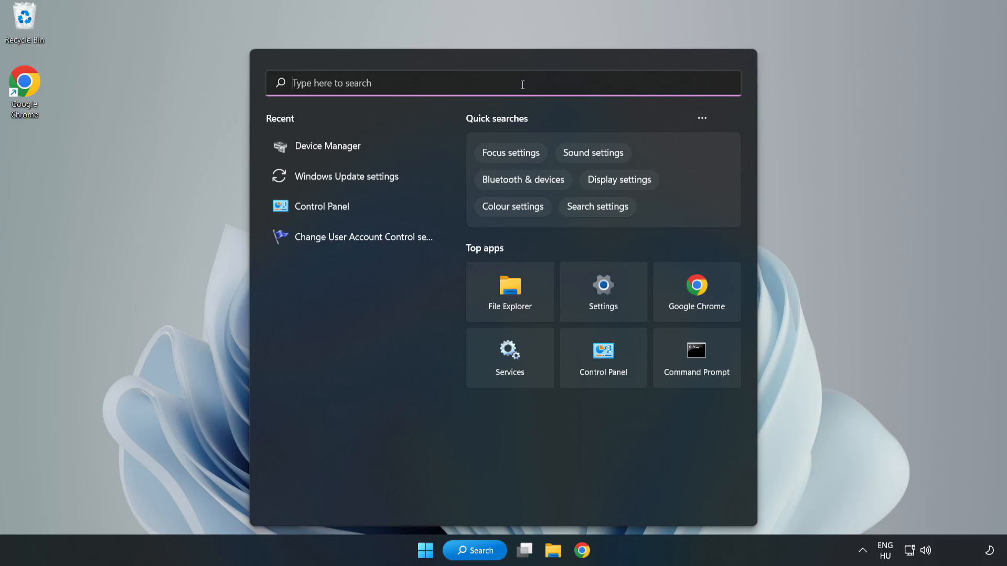
text(upda)
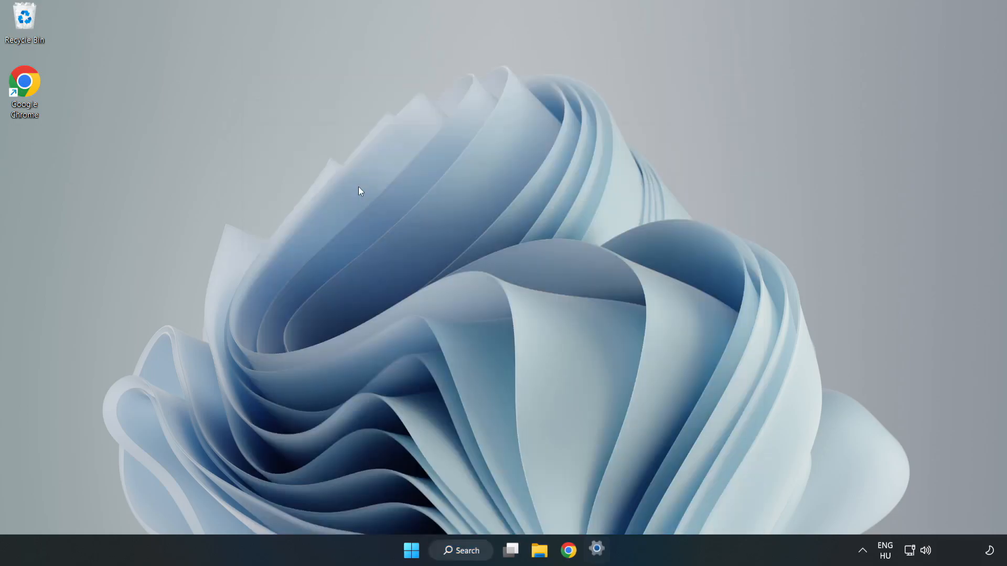
- Check for Windows updates, confirm the PC is up to date, and close Settings
click(598, 550)
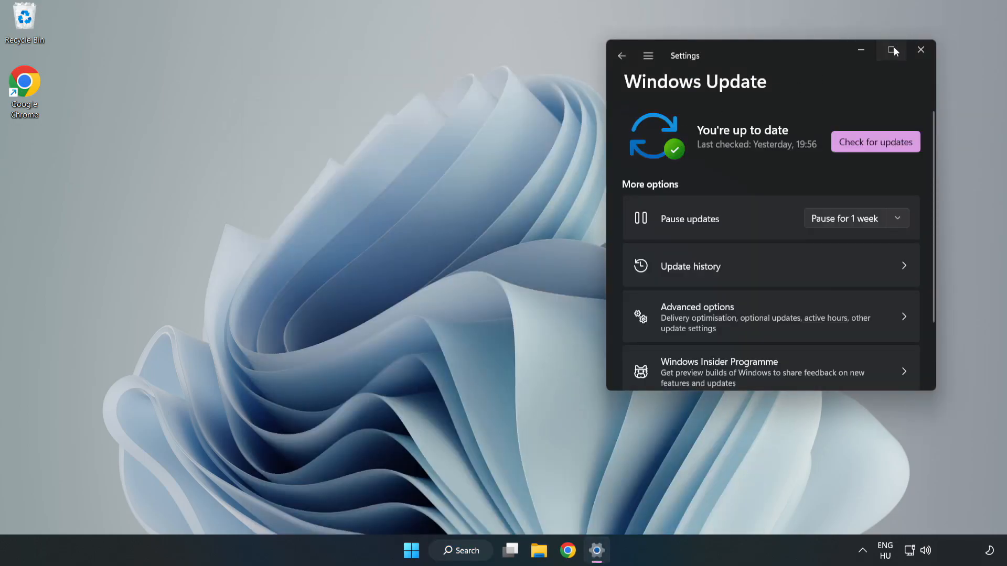
click(891, 49)
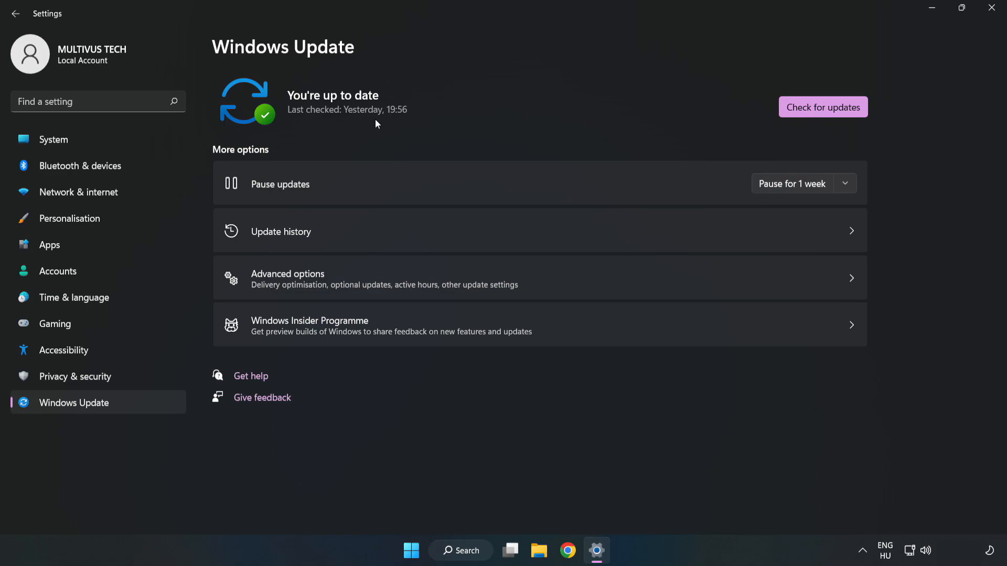
click(822, 107)
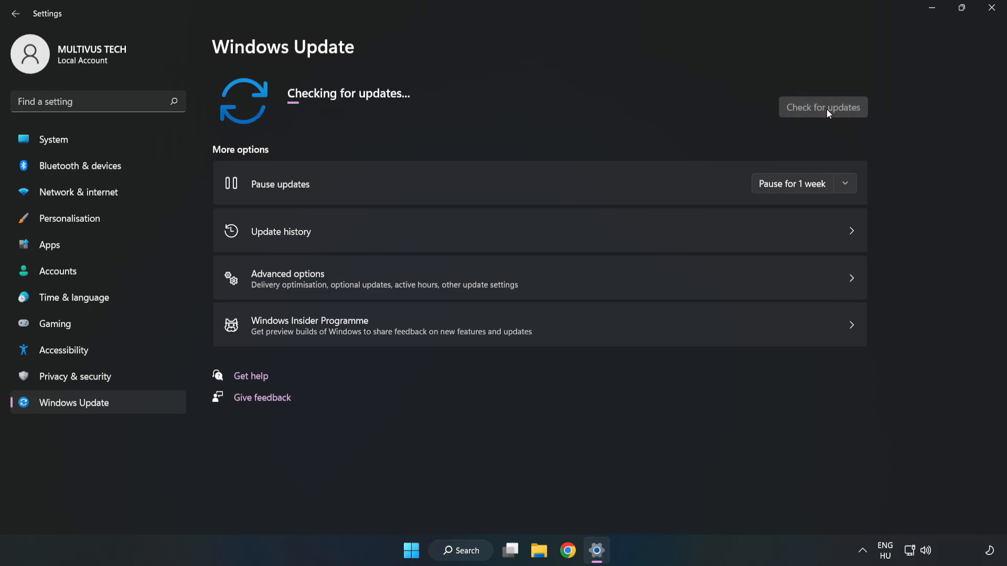
mouse_move(820, 111)
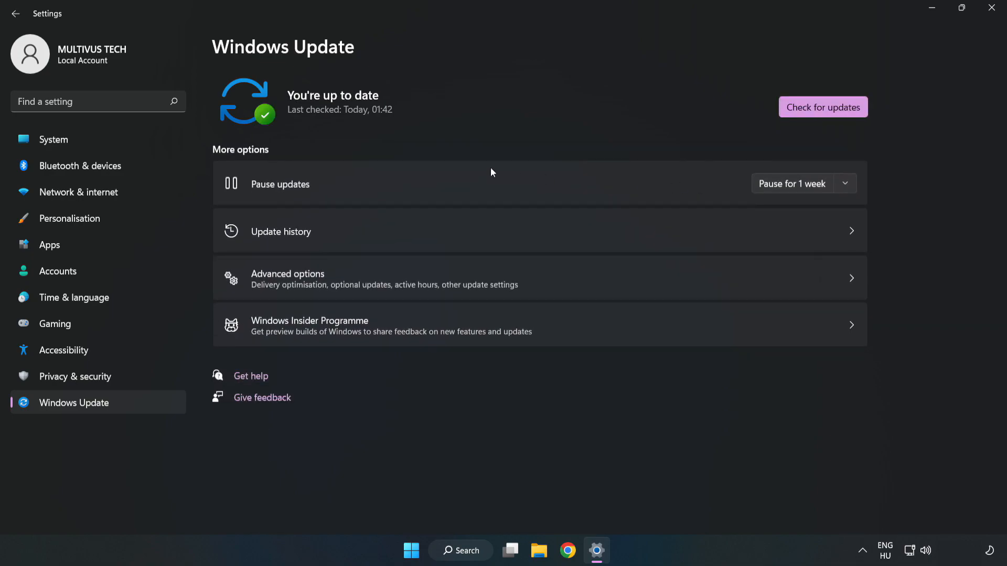
mouse_move(991, 7)
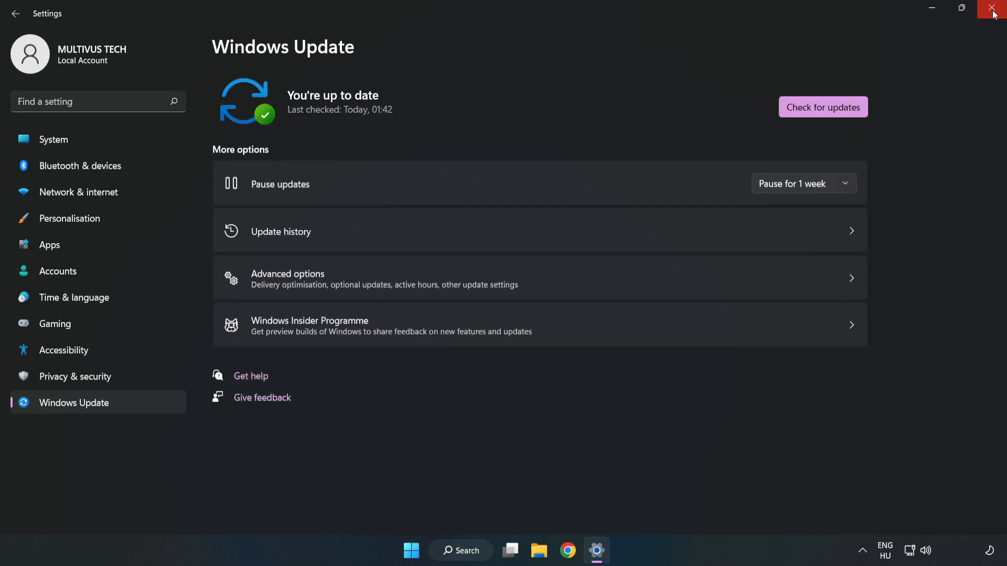
click(990, 7)
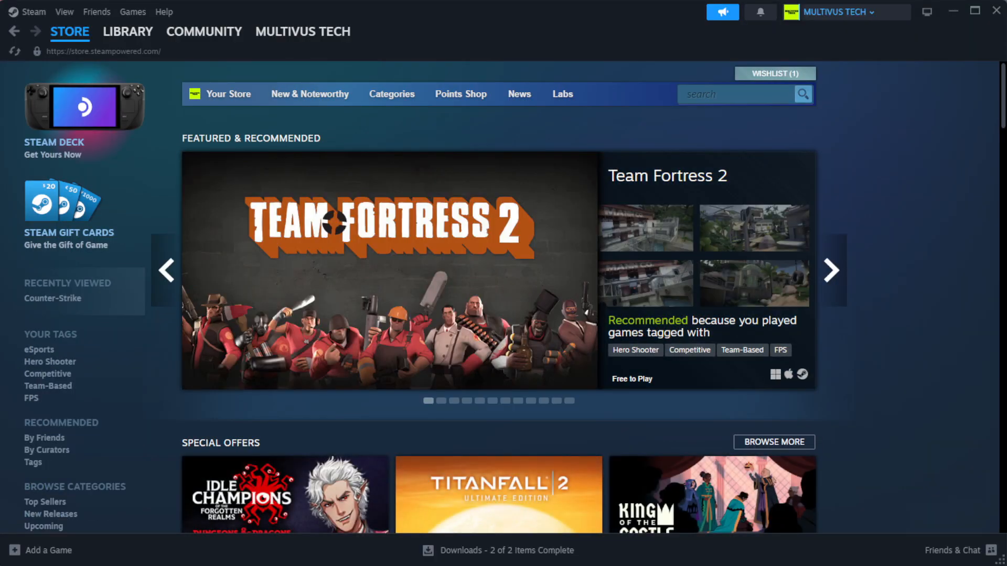
- Show the Steam library home and the options for YOUR NOT WORKING GAME
click(128, 32)
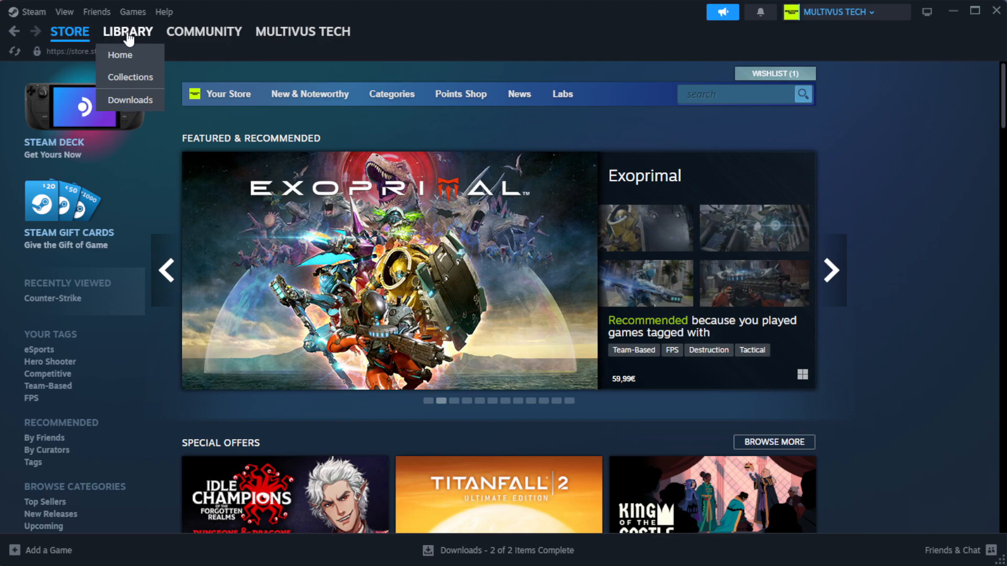
click(120, 54)
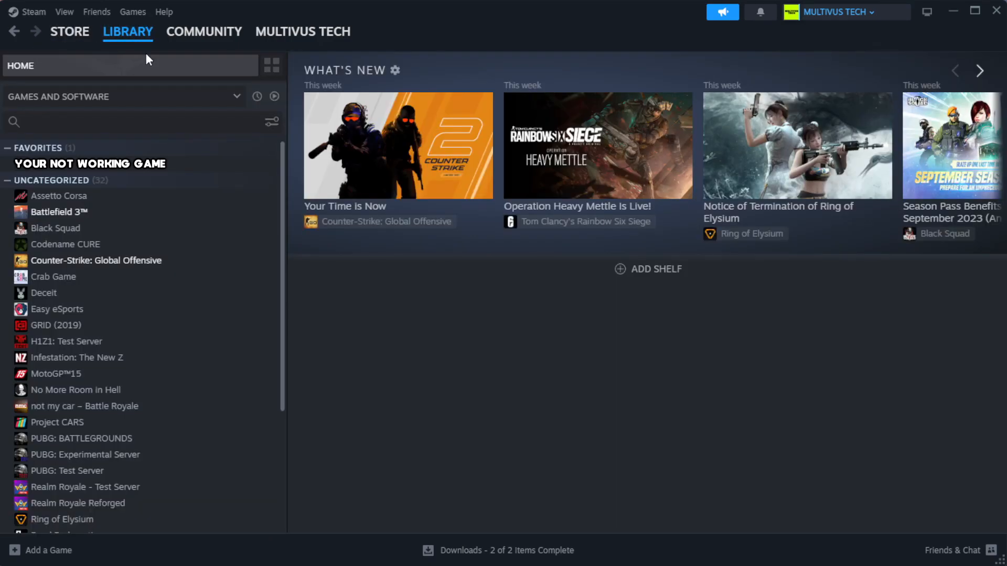
mouse_move(169, 85)
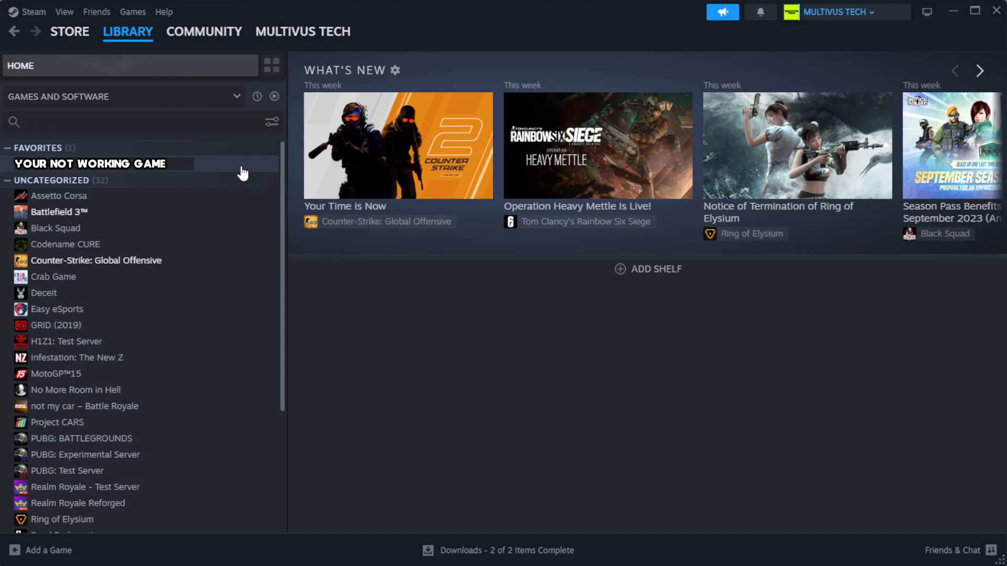
mouse_move(250, 168)
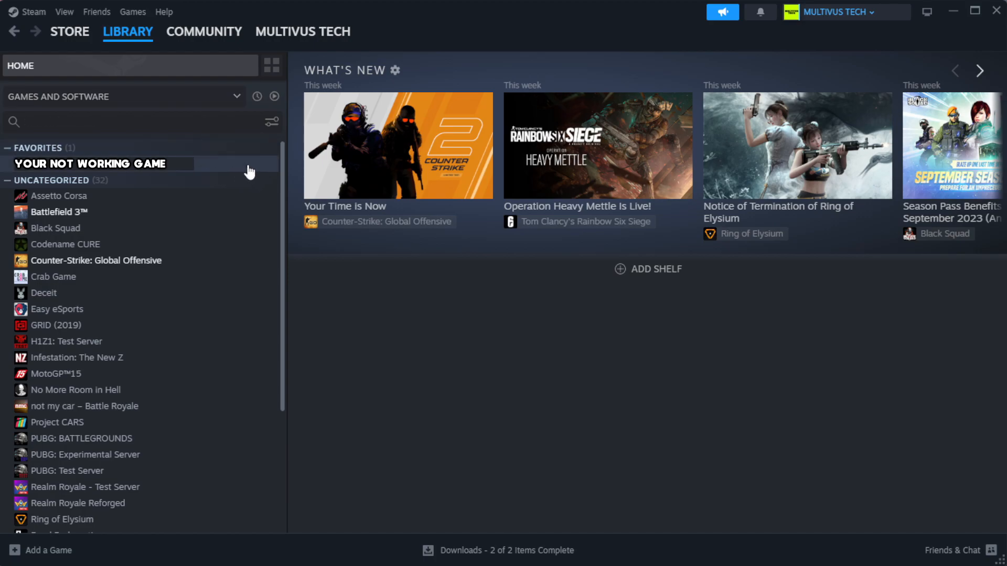
right_click(94, 164)
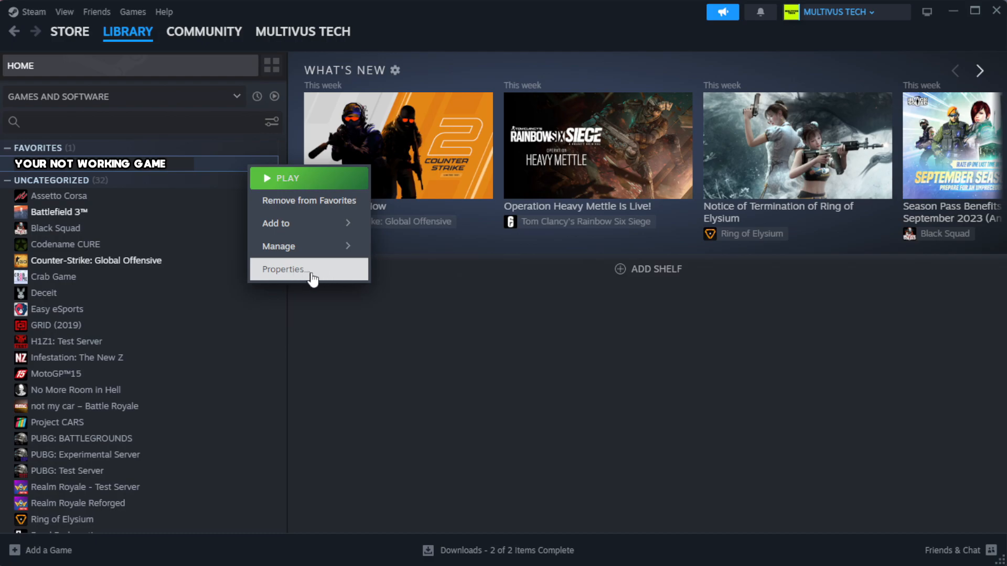
- Verify integrity of the game's 1039 files in Properties, then browse to its install folder
click(284, 269)
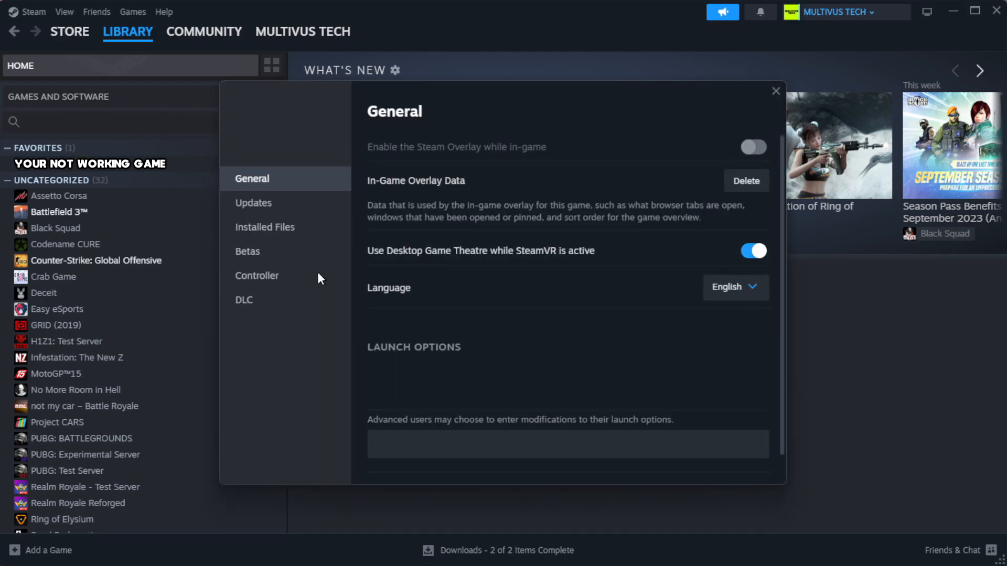
mouse_move(282, 233)
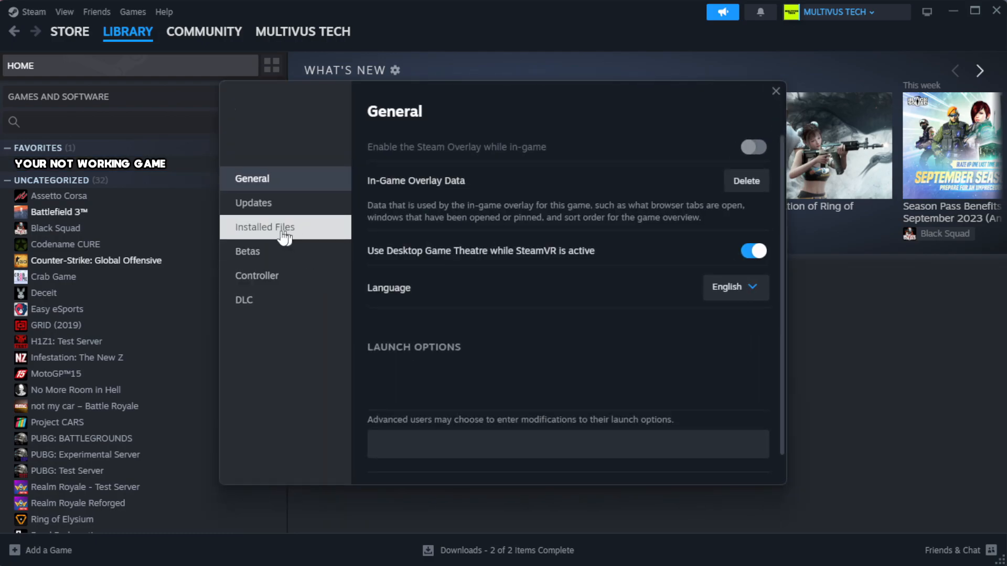
mouse_move(331, 251)
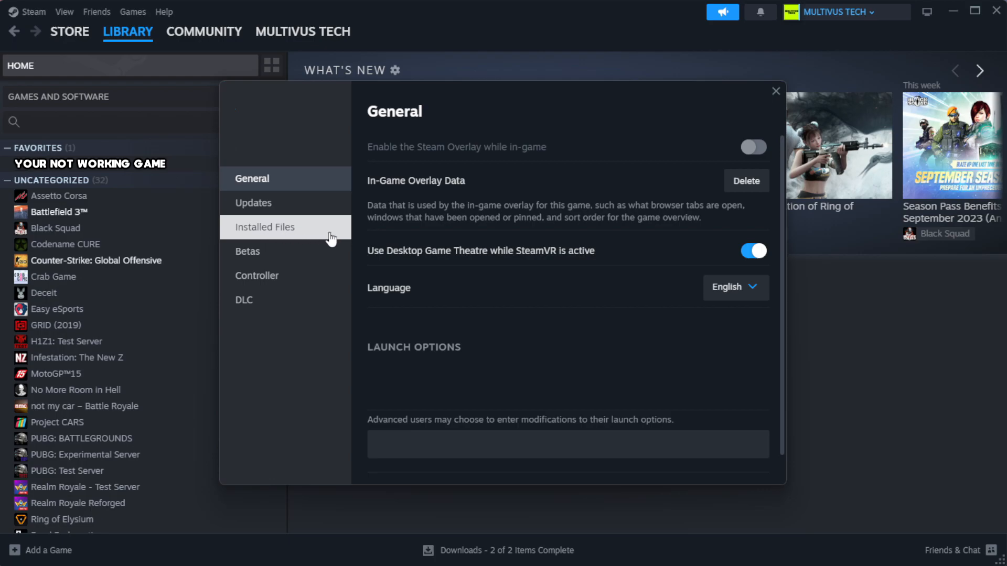
click(265, 227)
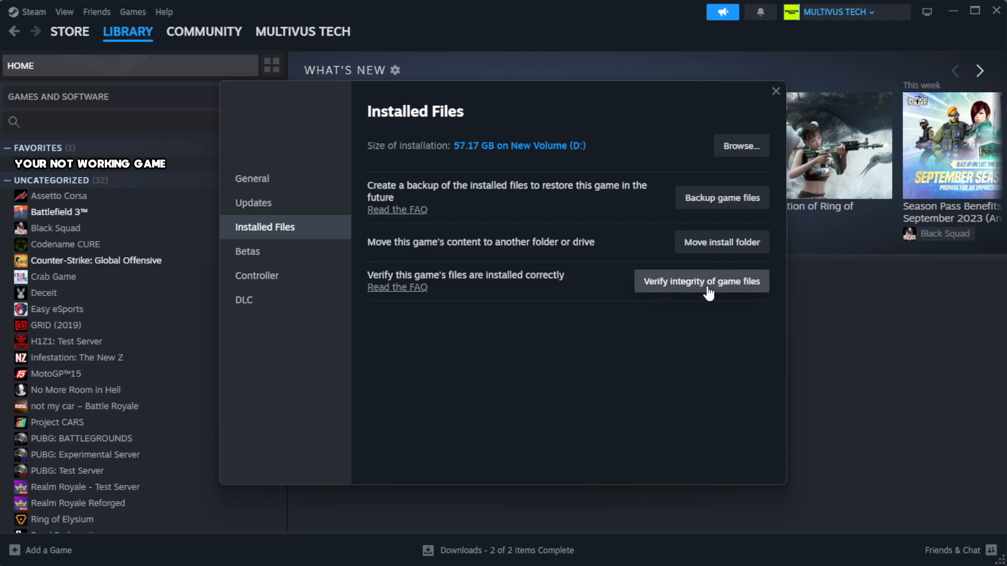
click(700, 281)
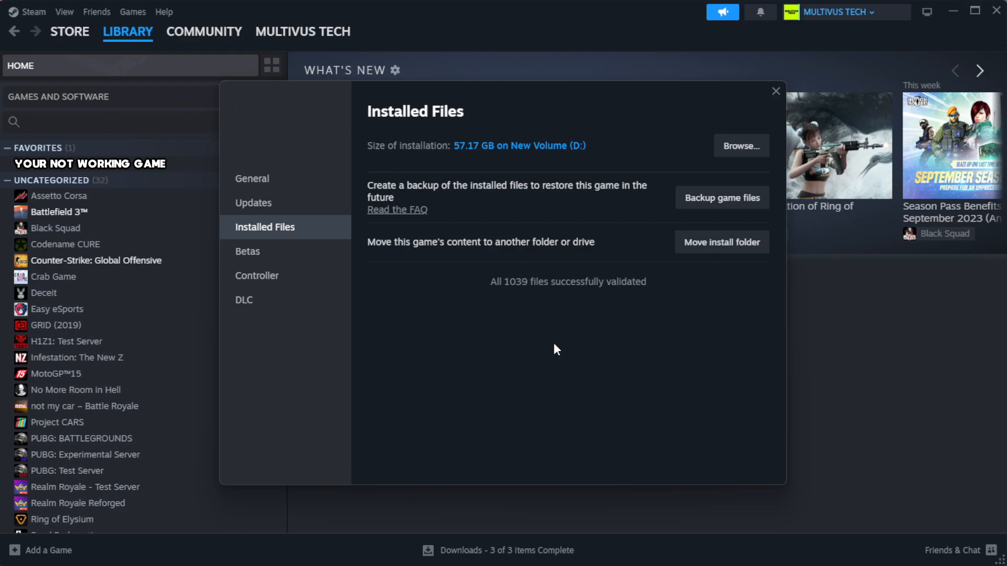
mouse_move(556, 304)
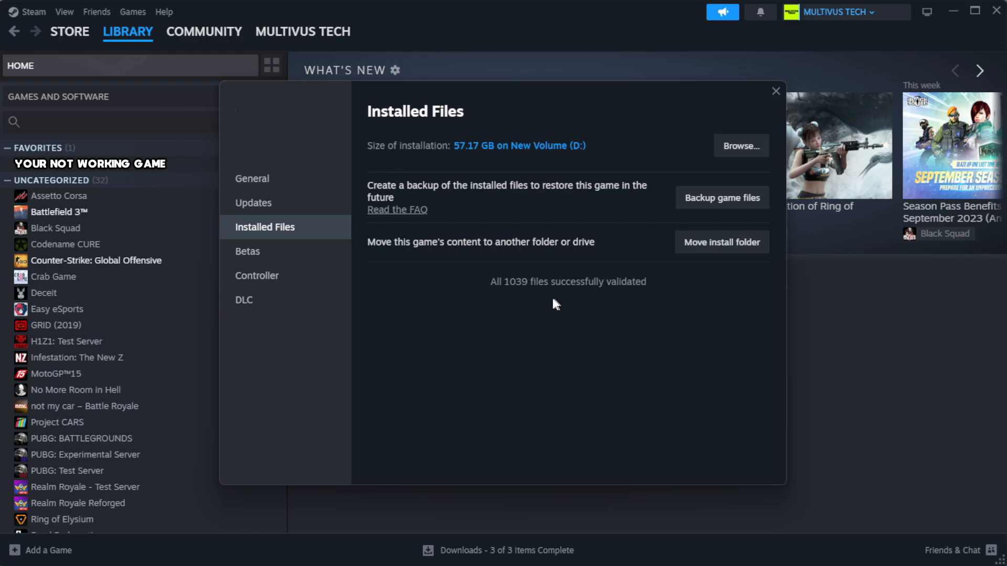
mouse_move(740, 151)
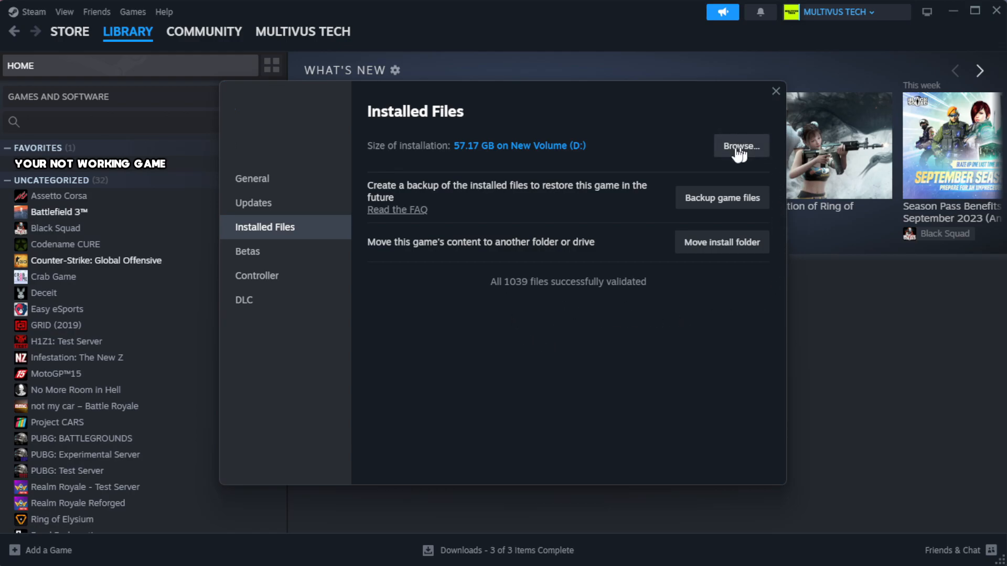
click(741, 145)
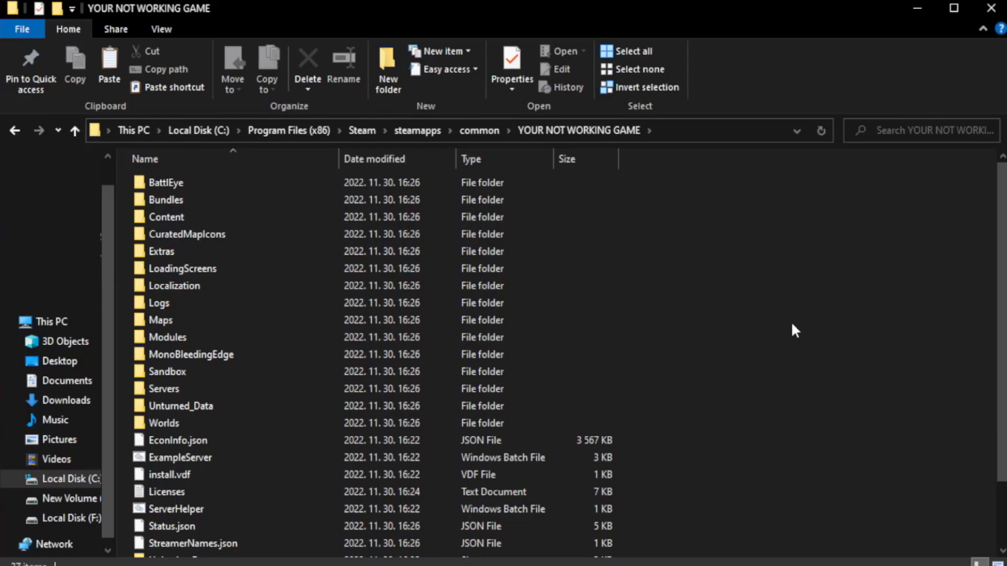
- Show the Properties window of the YOUR NOT WORKING GAME shortcut and move it aside
scroll(down, 3)
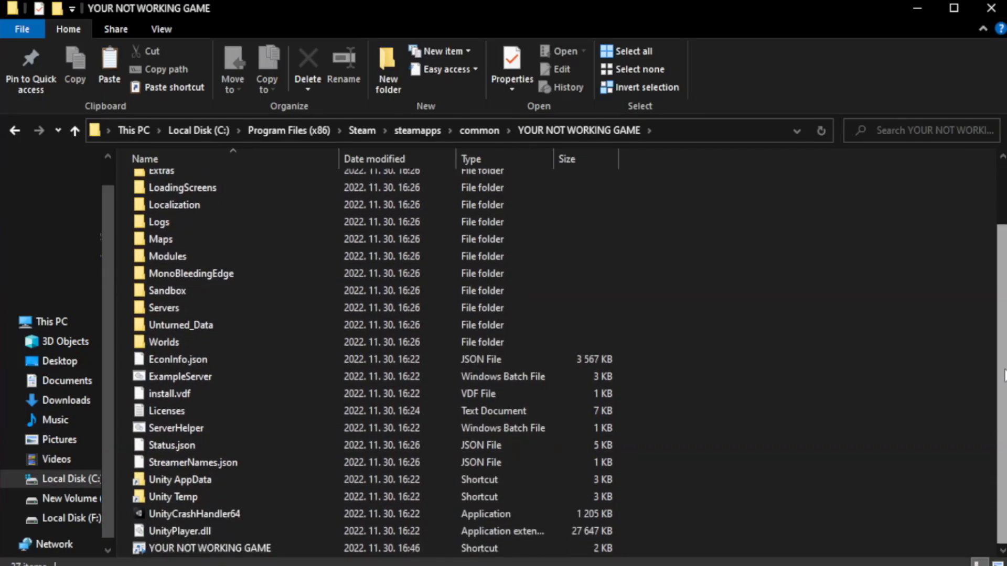
click(209, 547)
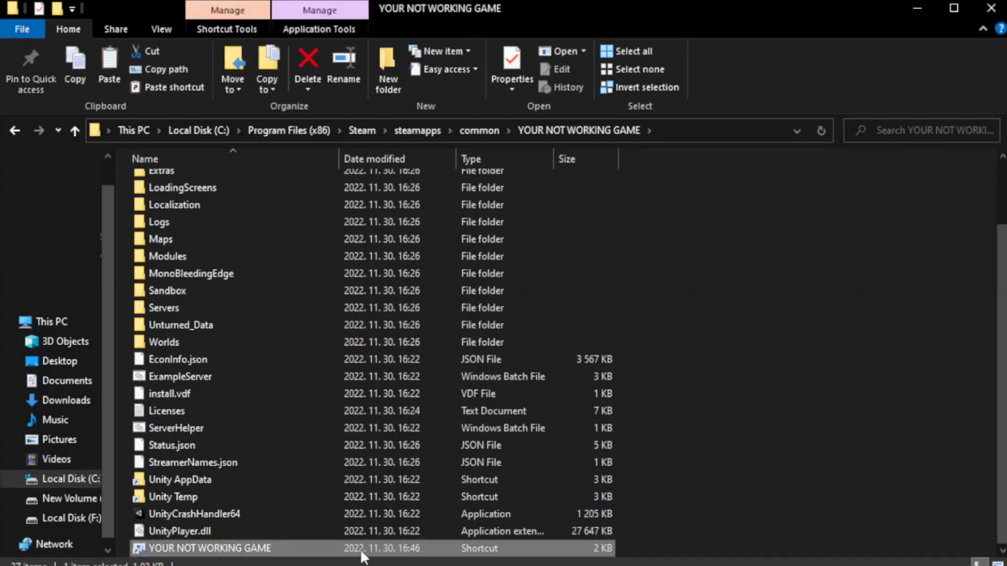
right_click(208, 548)
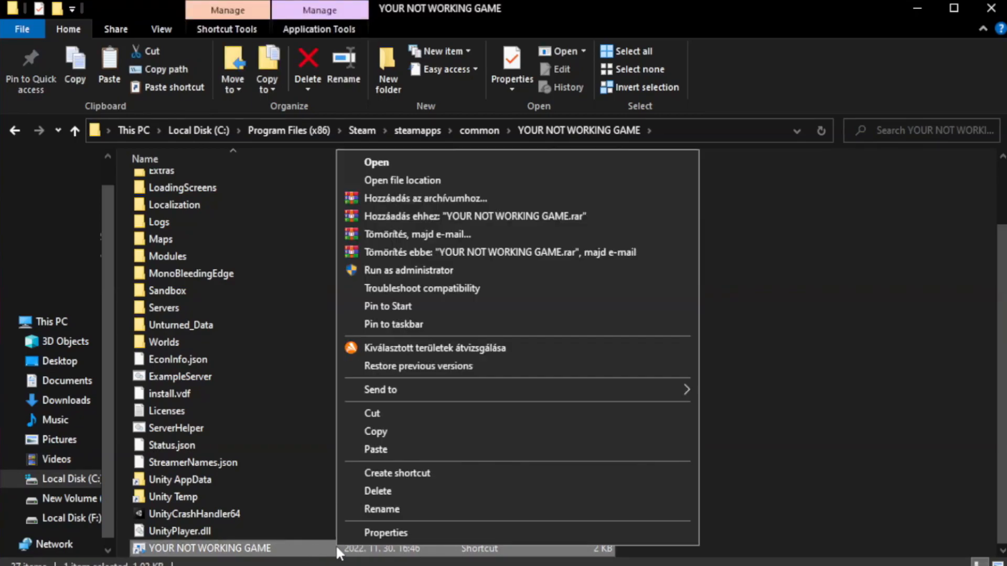
mouse_move(476, 537)
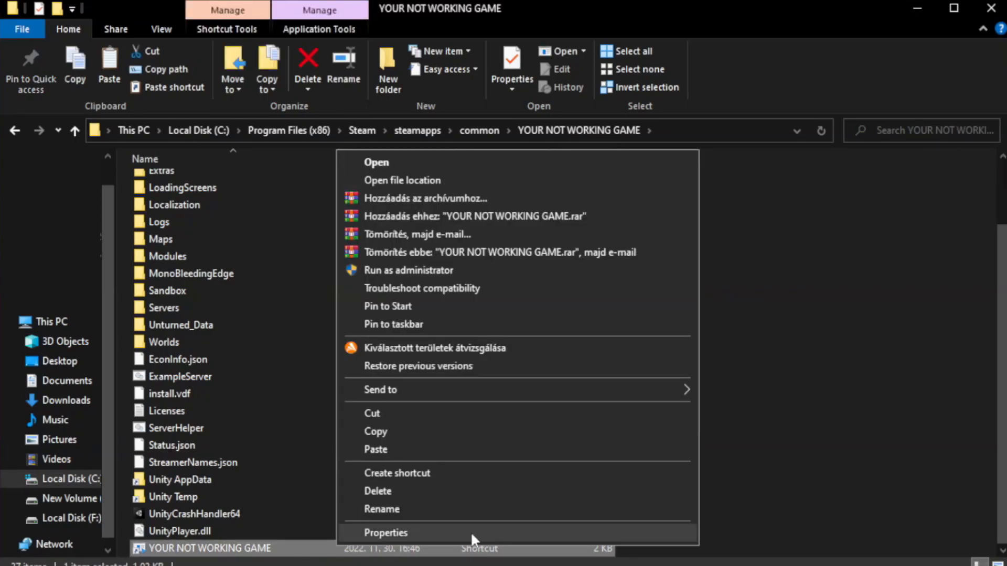
click(386, 532)
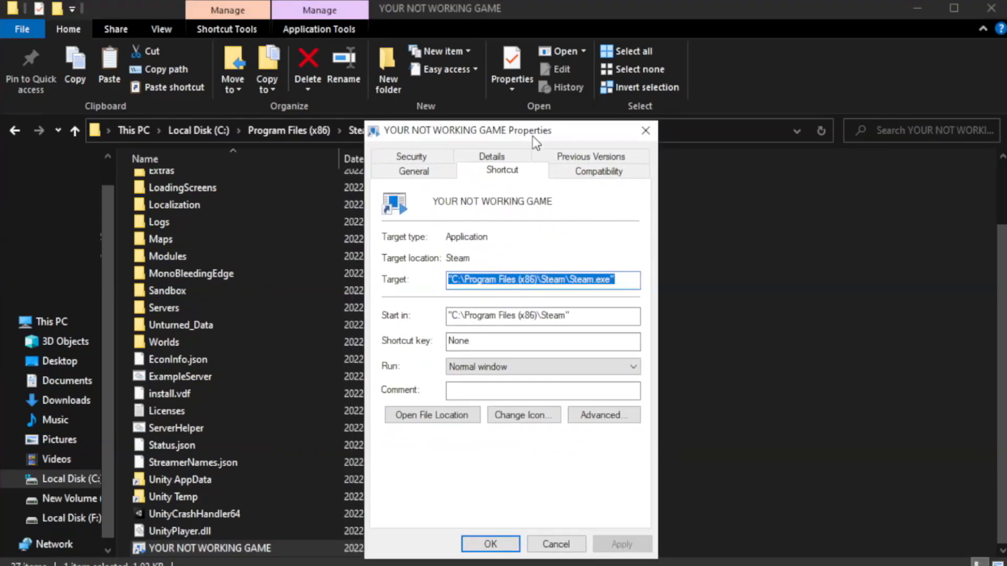
drag(536, 130, 491, 98)
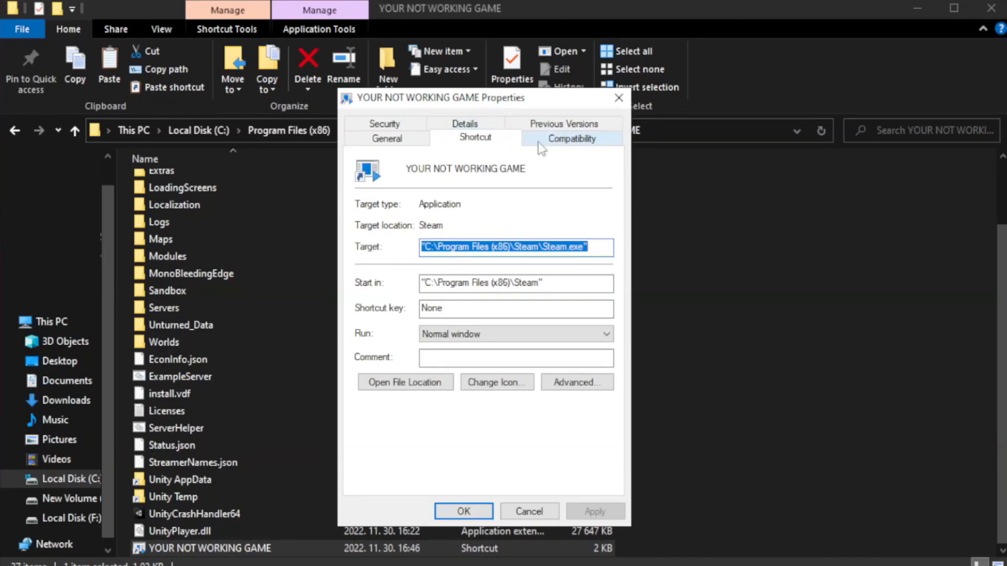
- Apply compatibility settings: Windows 8 mode, fullscreen optimizations disabled, run as administrator
click(572, 138)
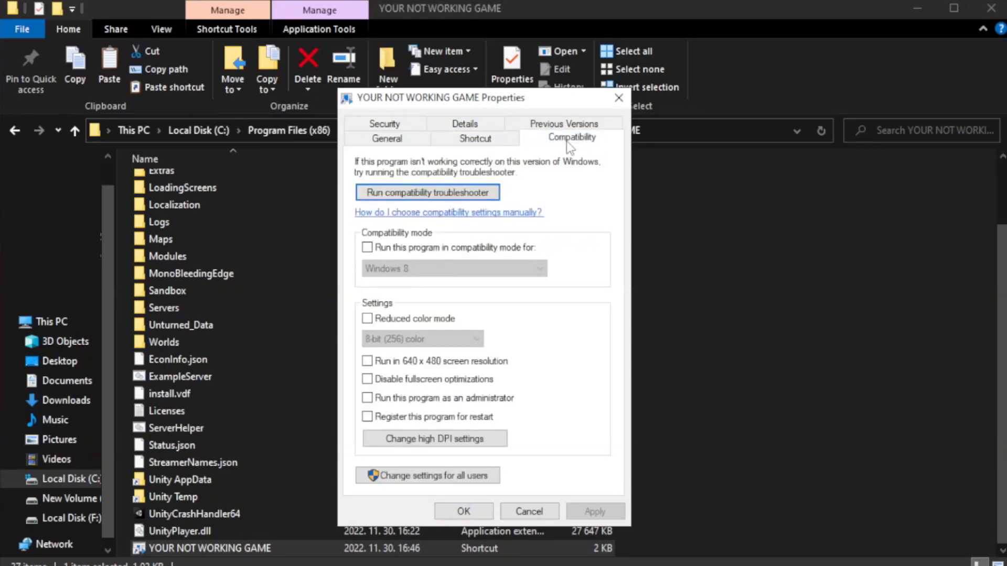
mouse_move(534, 255)
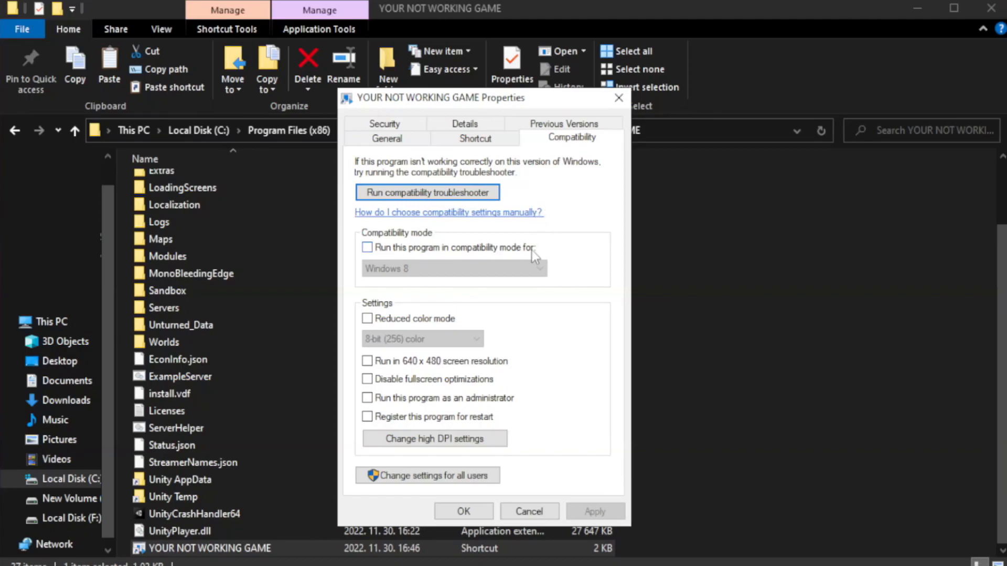
mouse_move(449, 261)
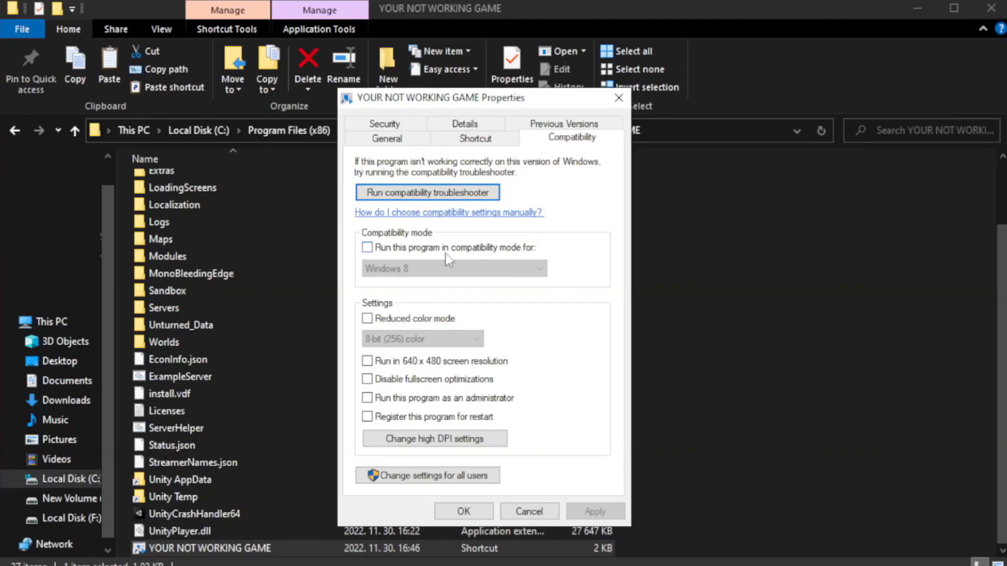
click(367, 247)
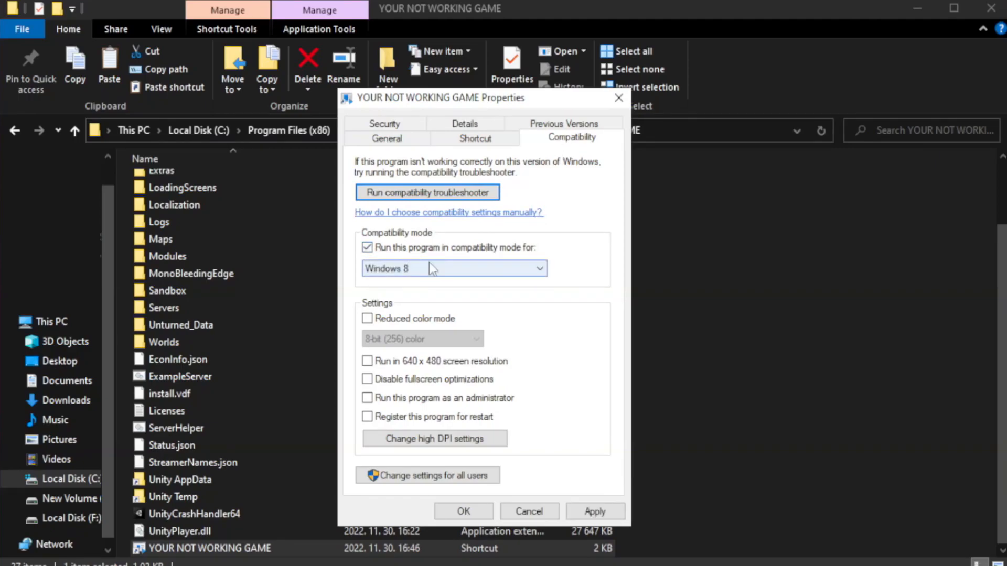
click(453, 269)
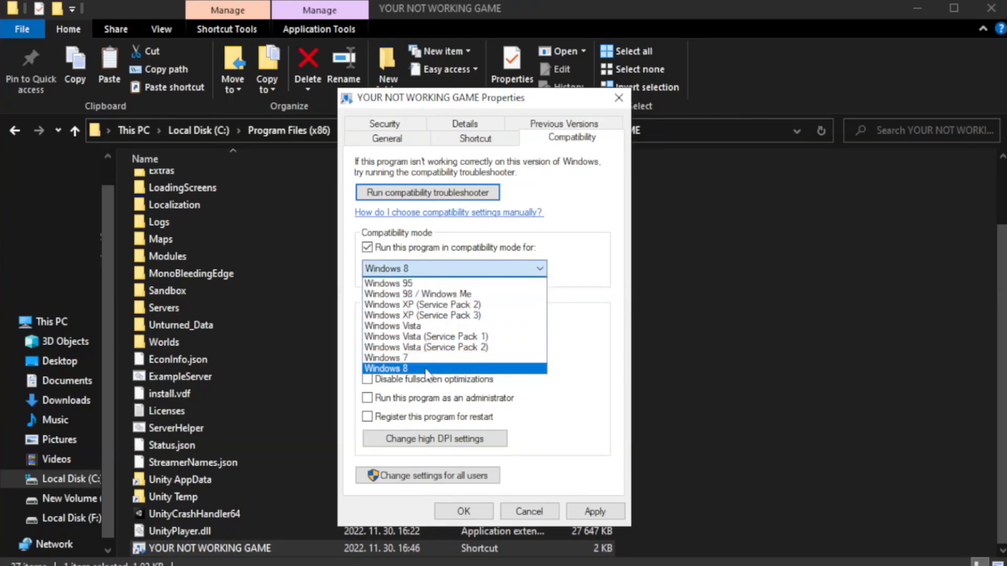
click(406, 368)
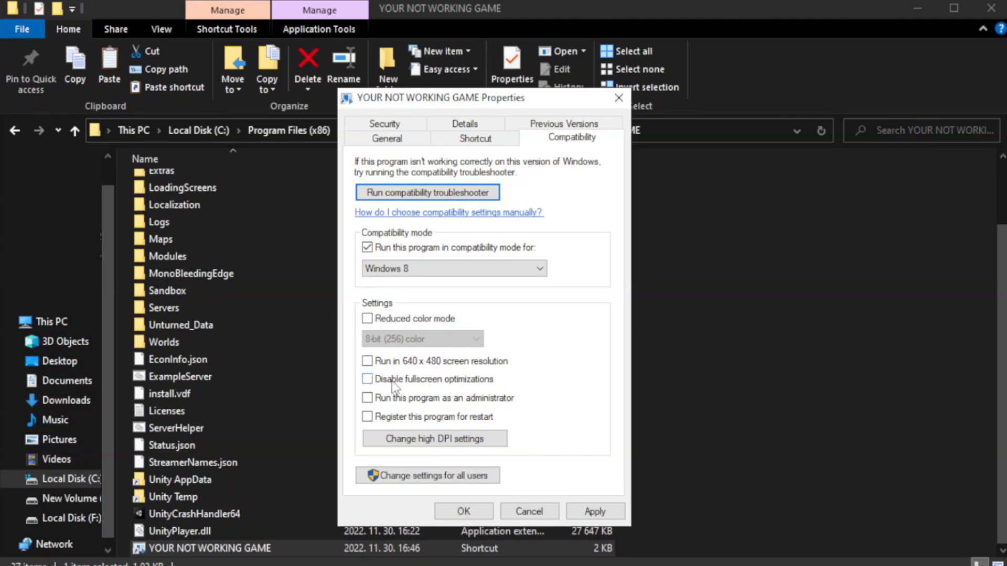
click(367, 379)
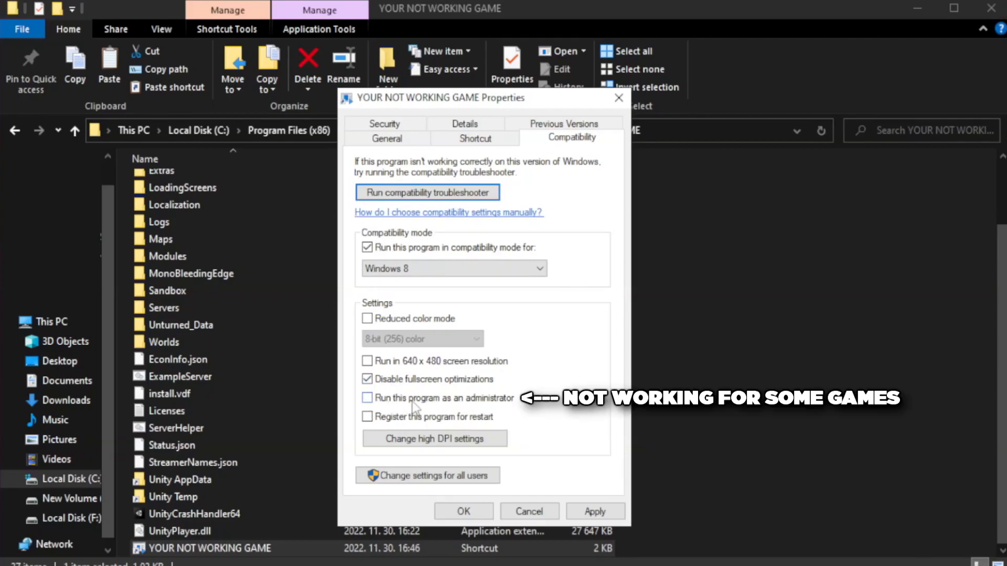
click(367, 398)
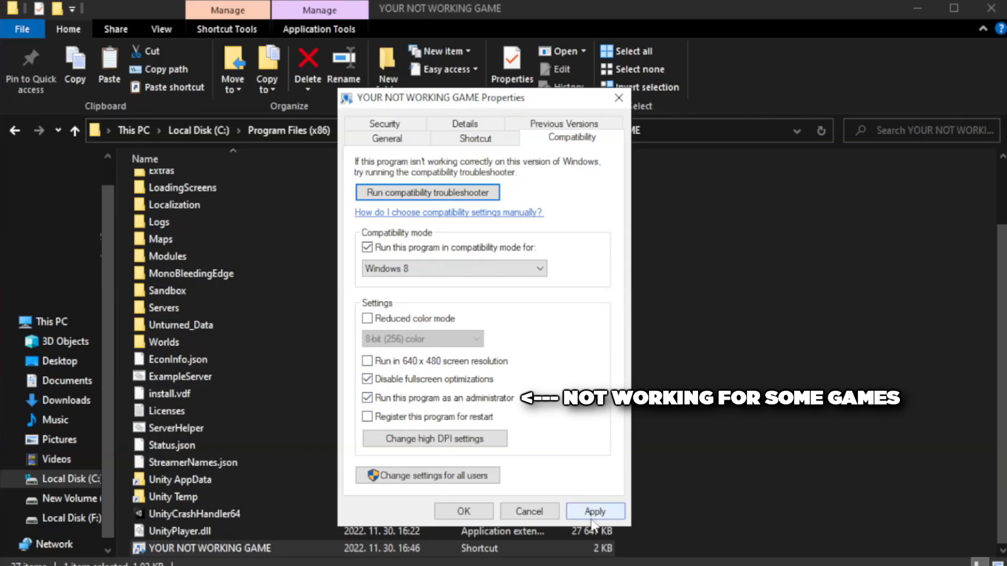
click(594, 512)
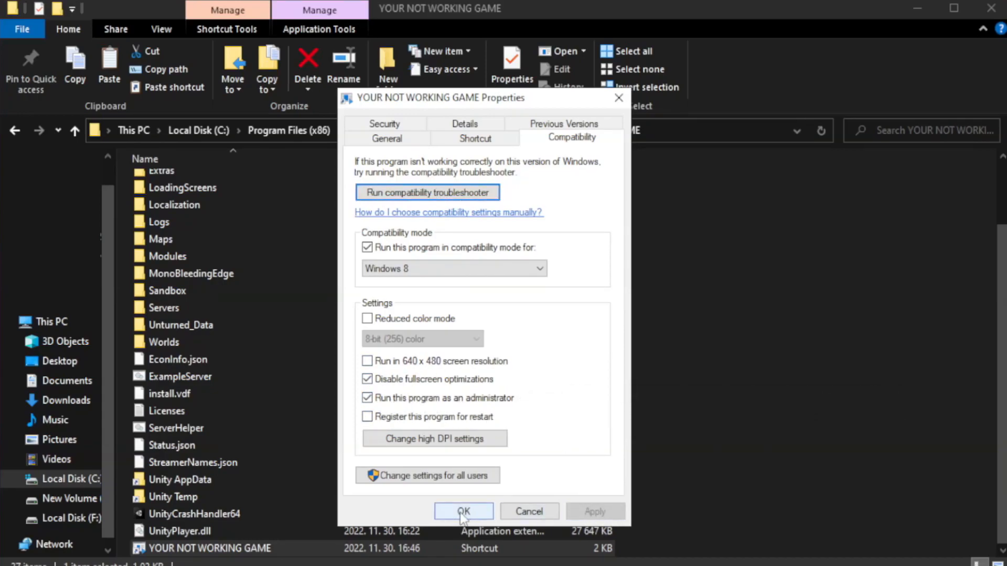
click(463, 512)
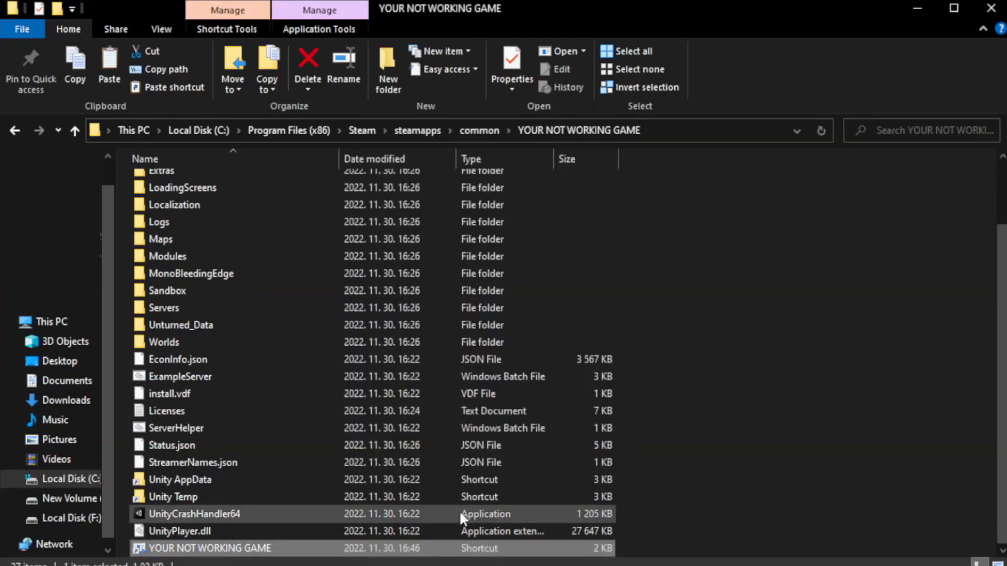
mouse_move(844, 333)
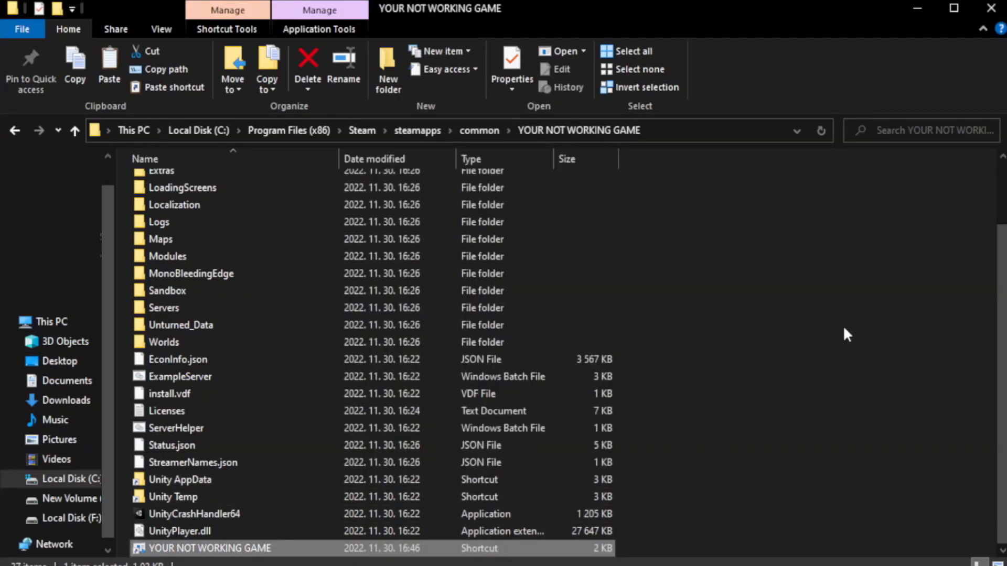
mouse_move(990, 7)
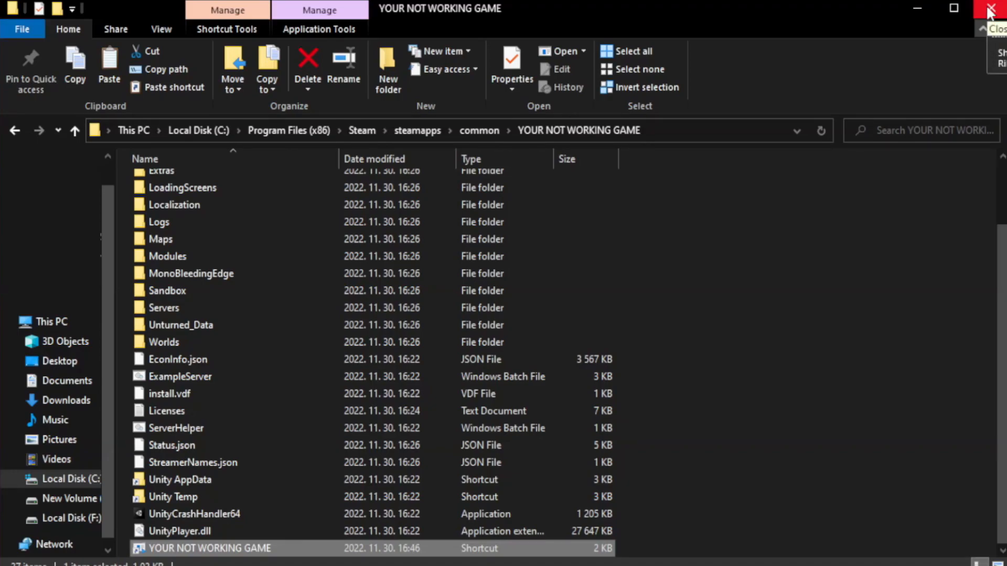
- Close the game folder window, leaving the desktop clear
click(990, 8)
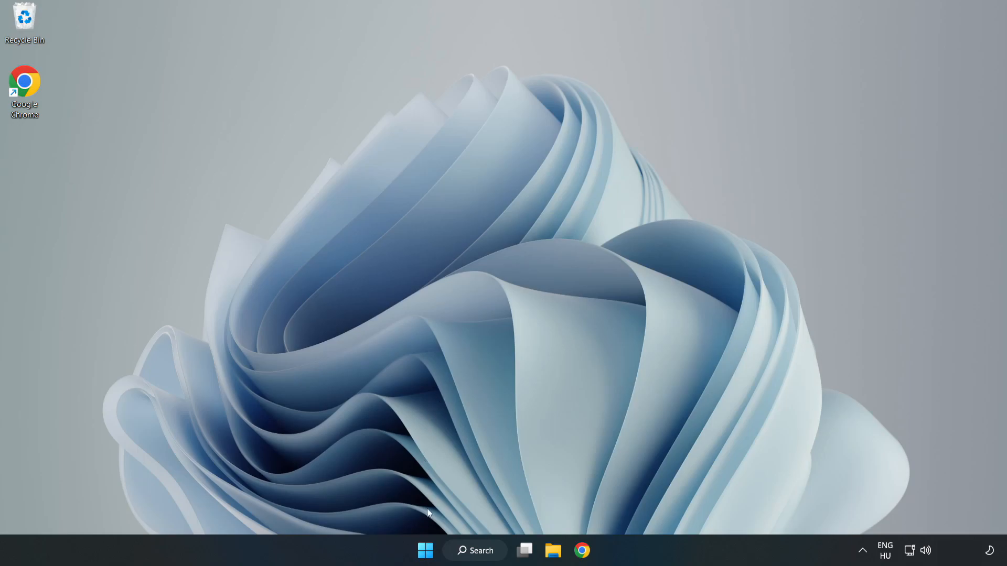
mouse_move(425, 550)
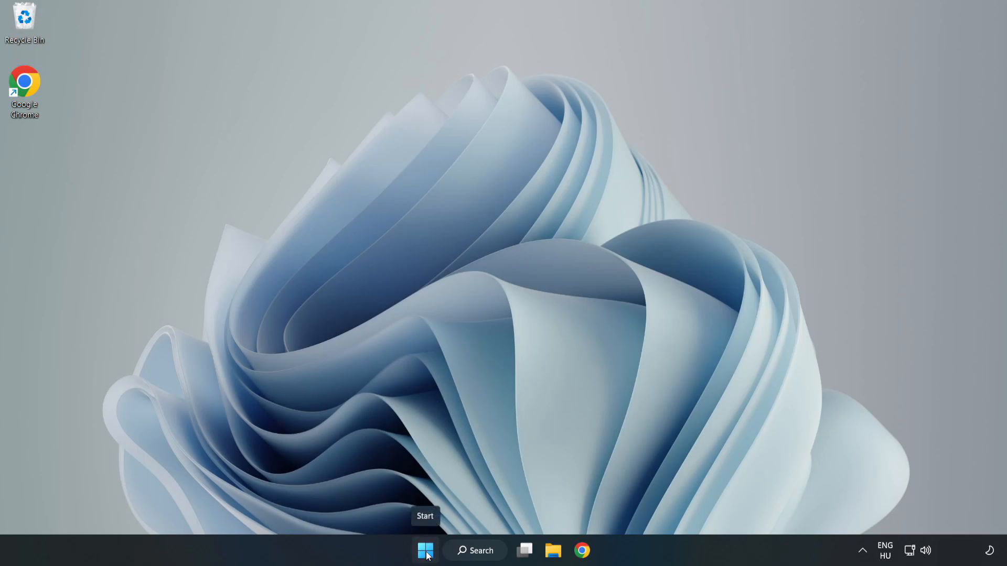
- Launch Task Manager from the Start right-click menu and switch to the Startup list
right_click(424, 550)
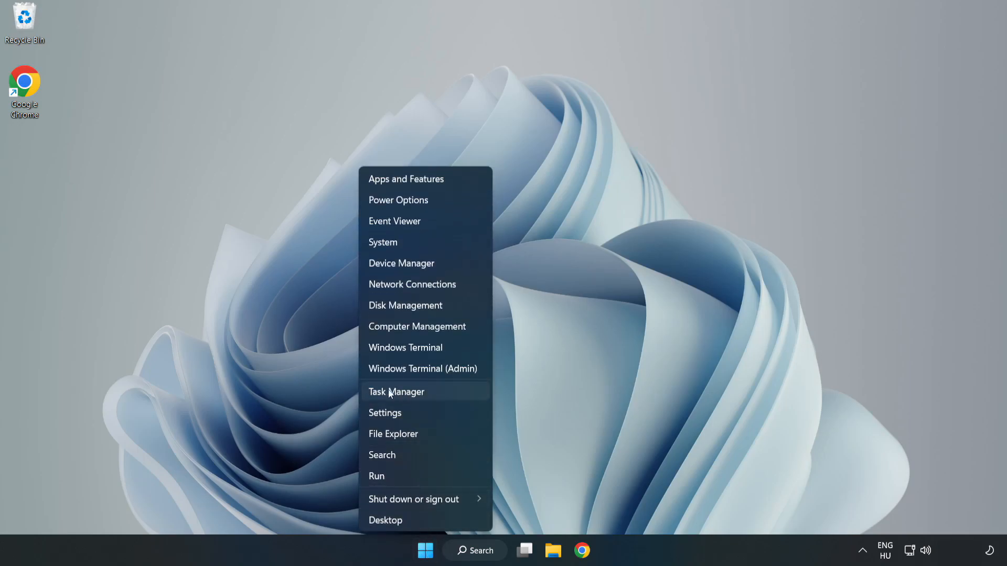
click(425, 397)
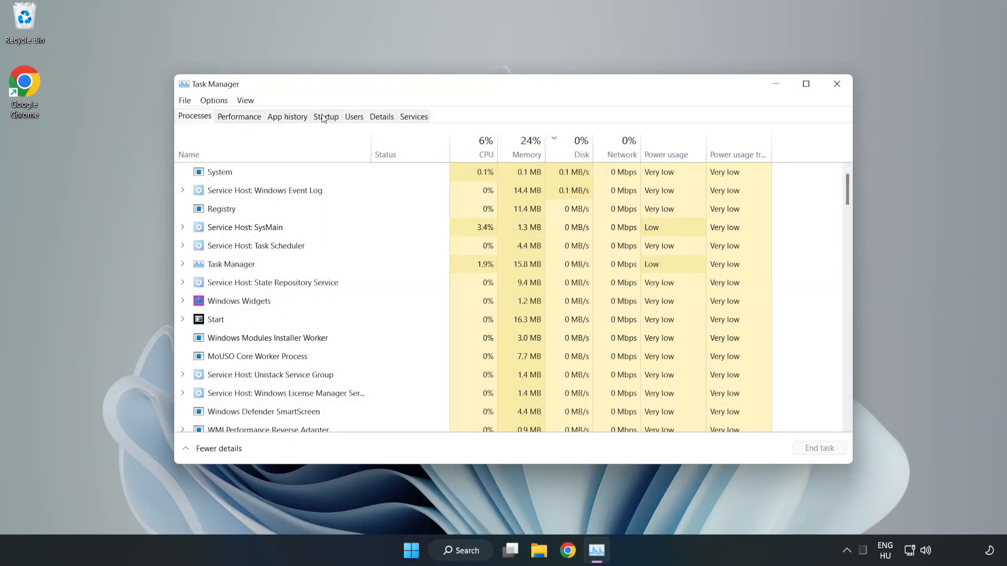
click(325, 116)
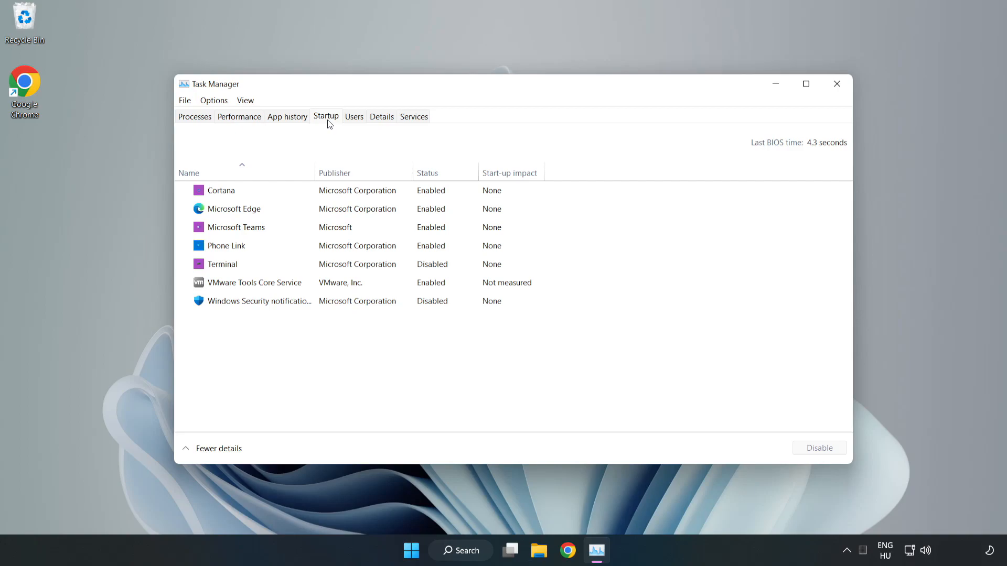
- Disable Cortana and Phone Link from launching at startup
click(220, 190)
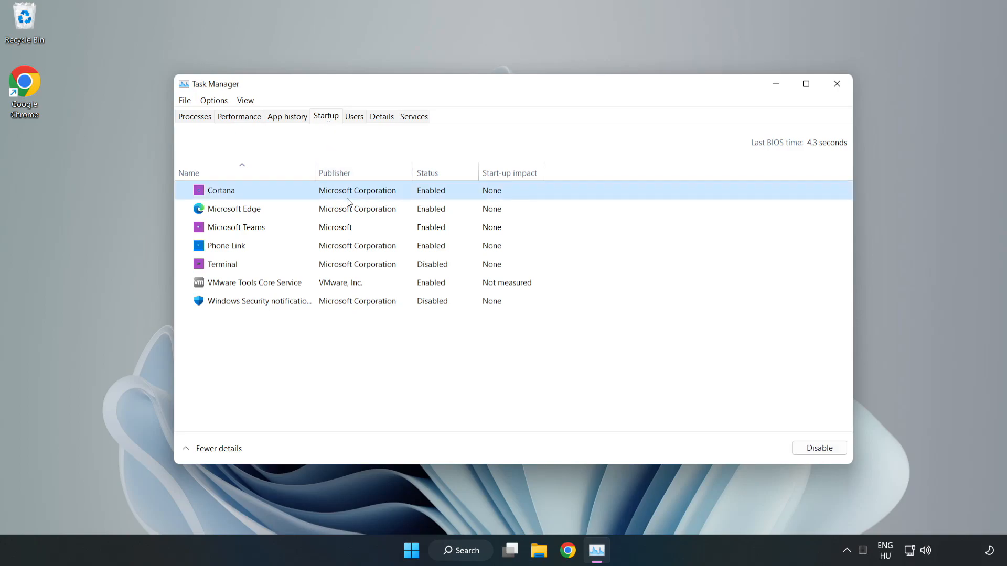
click(234, 208)
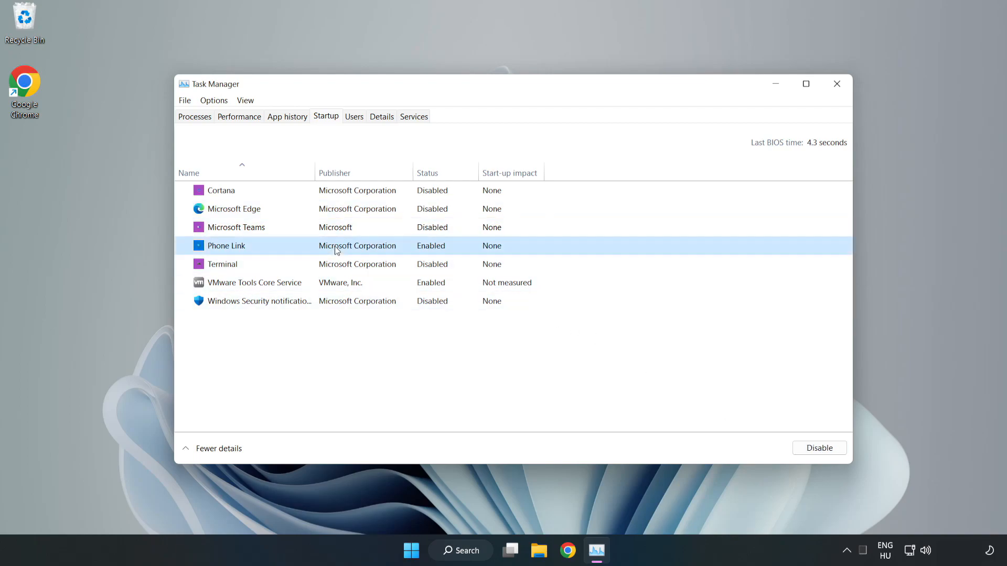
click(819, 448)
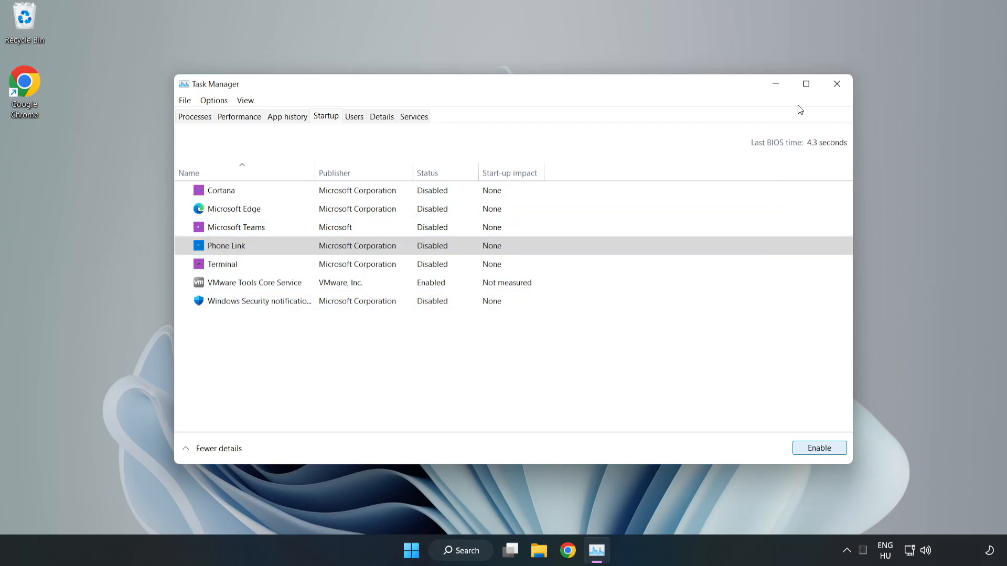
mouse_move(837, 84)
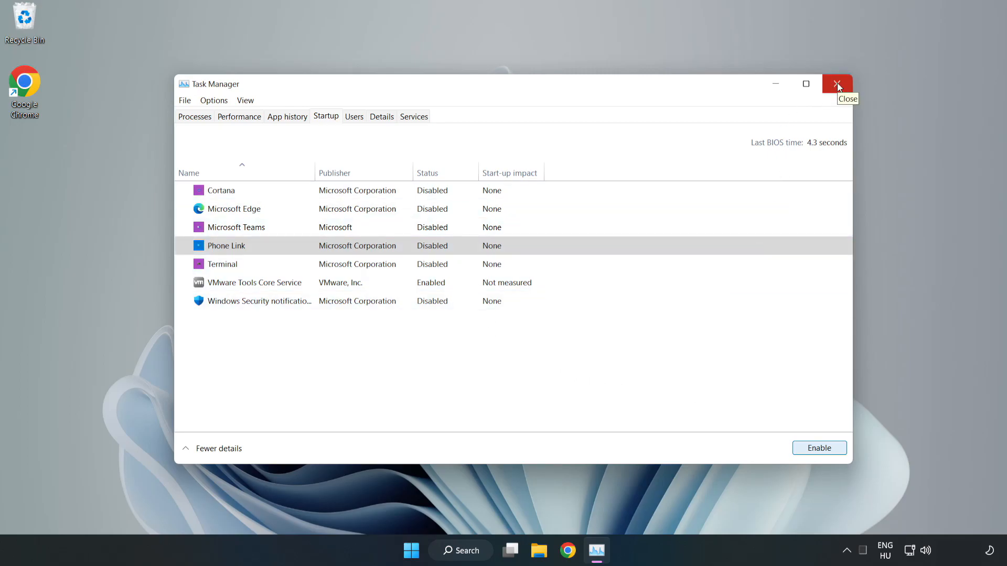
- Close Task Manager and launch Command Prompt as administrator via search for 'cmd'
click(837, 84)
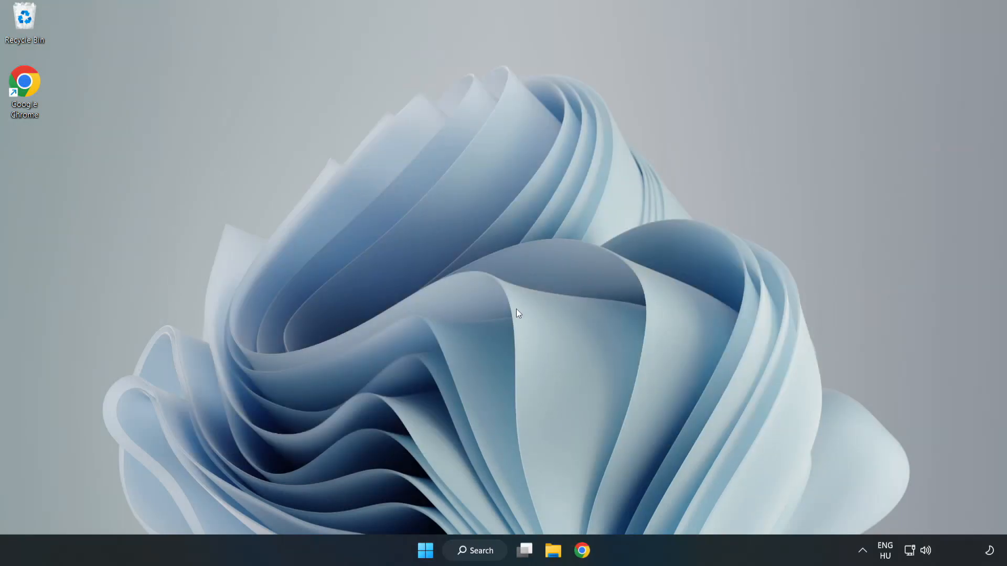
click(474, 549)
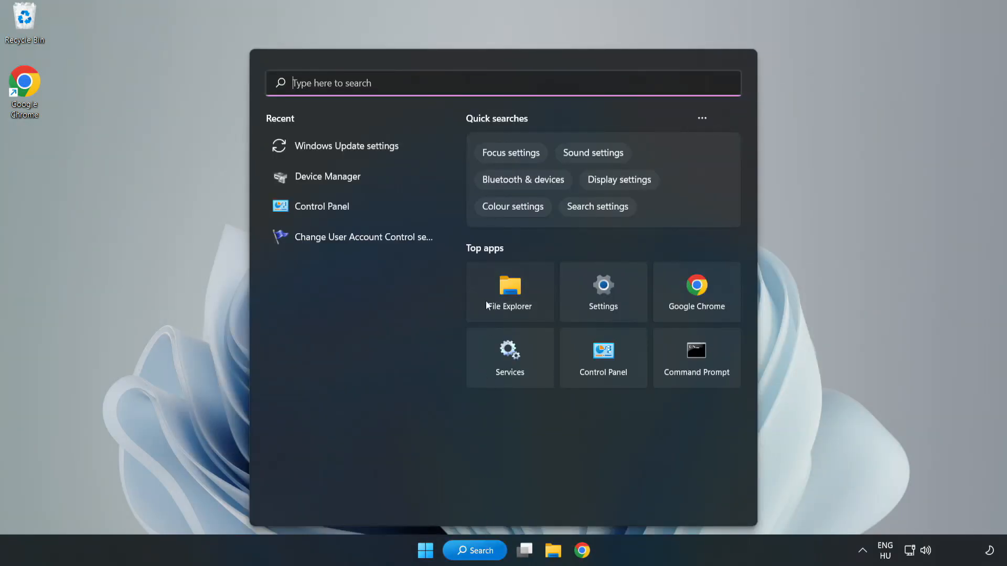
text(Control Panel)
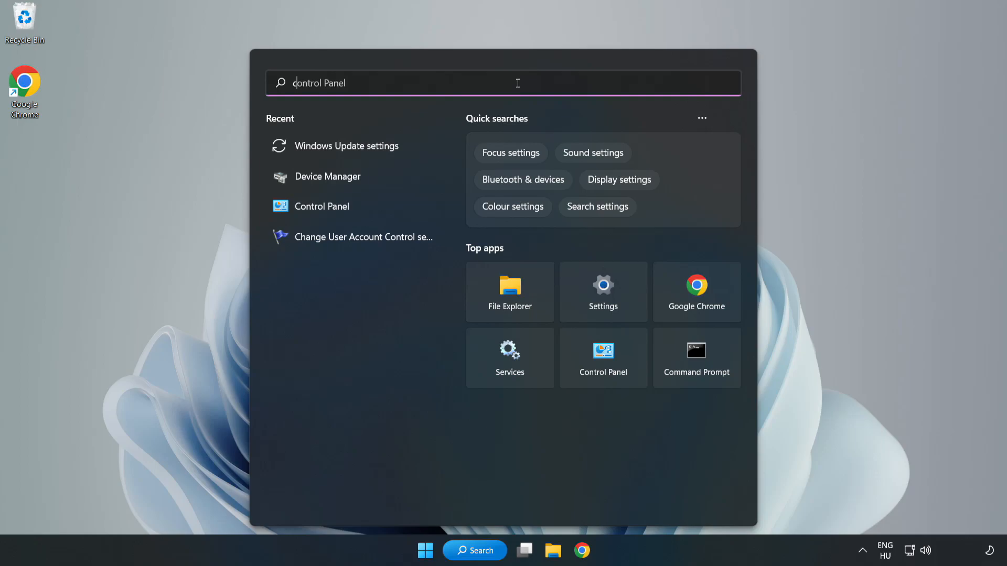
text(cmd)
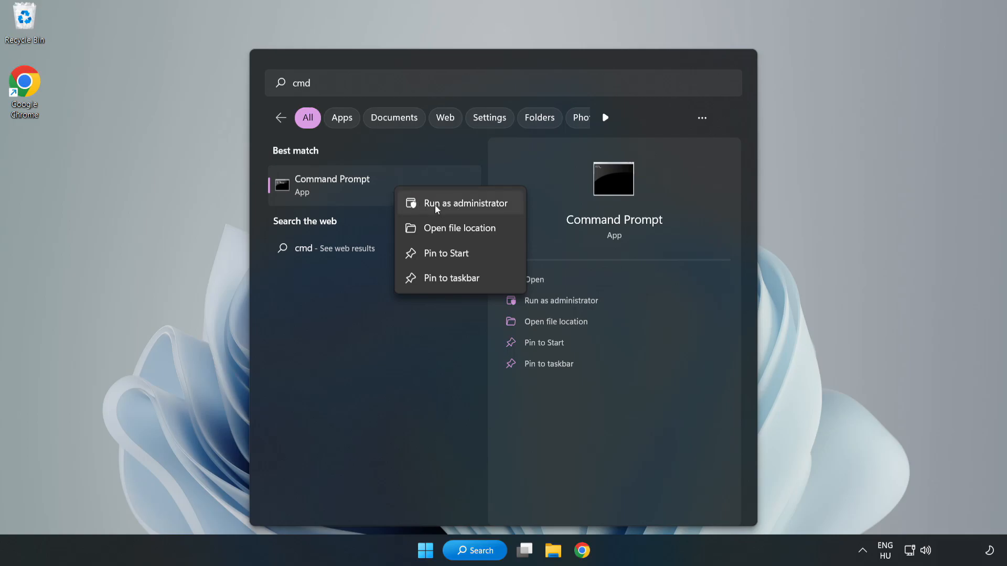
click(465, 203)
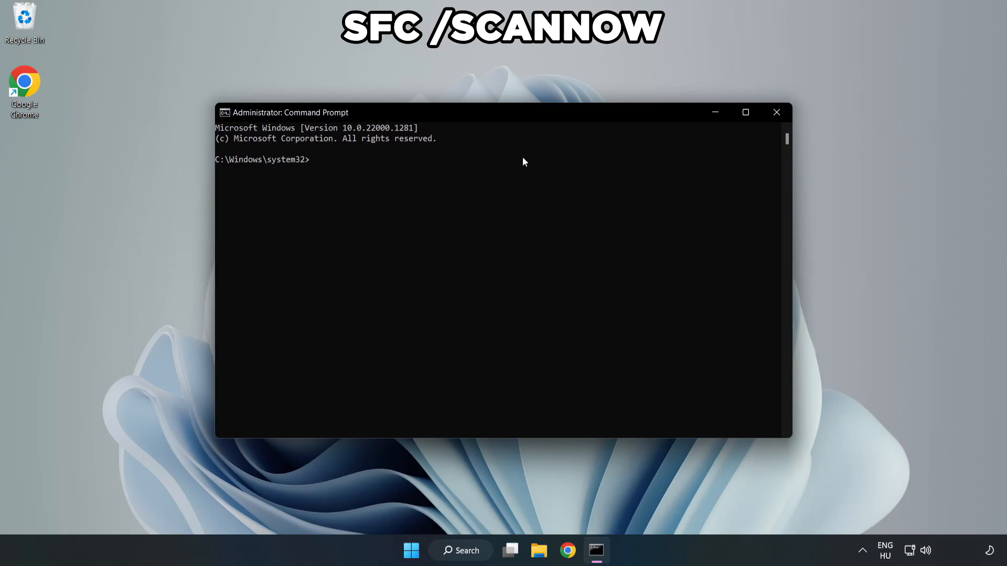
- Run sfc /scannow in the admin Command Prompt to check system files
text(sfc /)
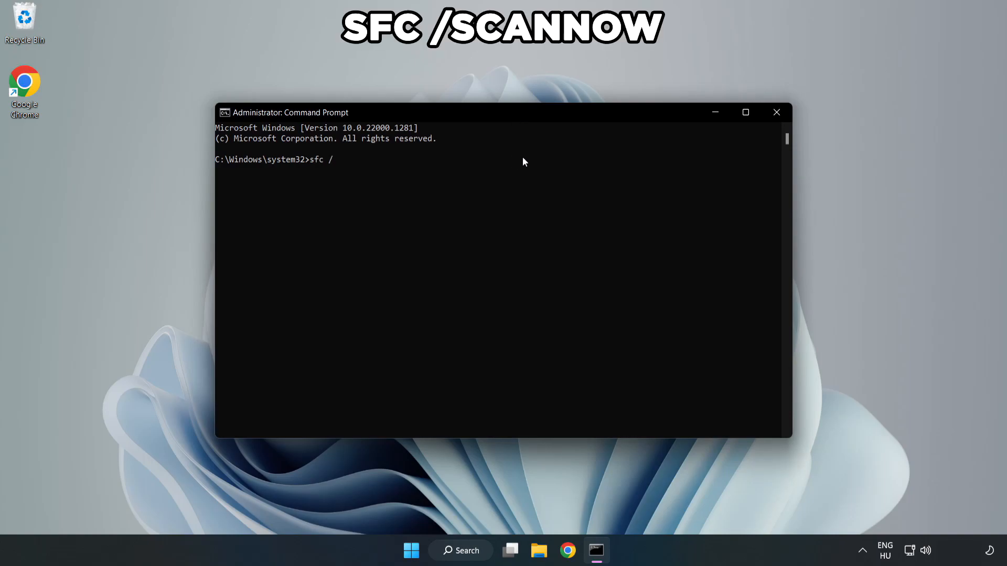
text(scannow)
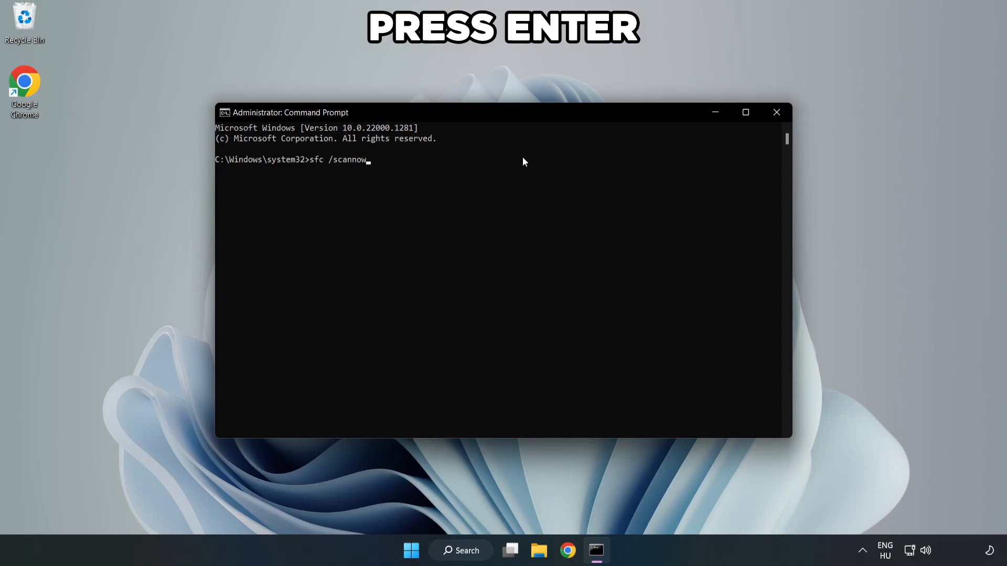
key(Enter)
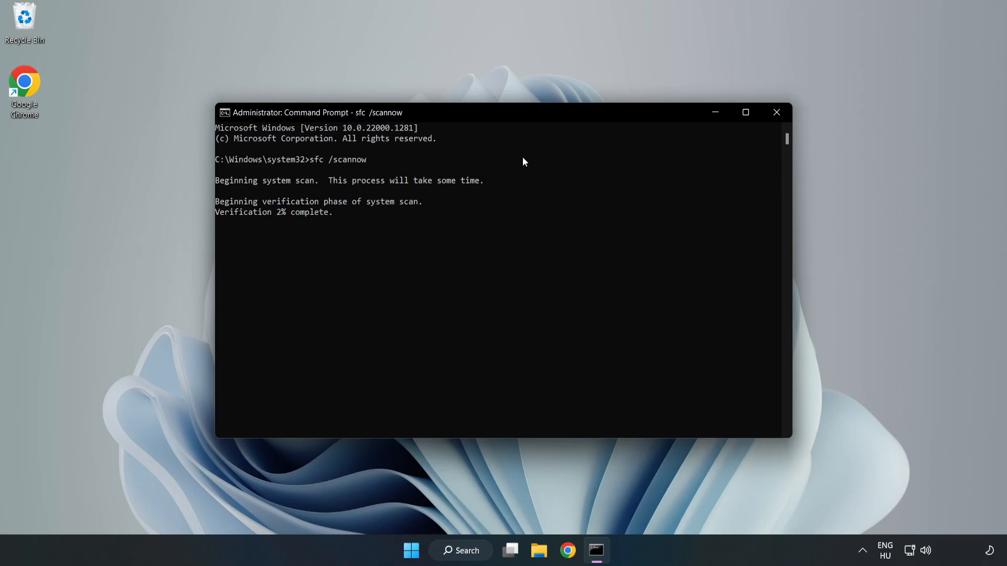
mouse_move(499, 208)
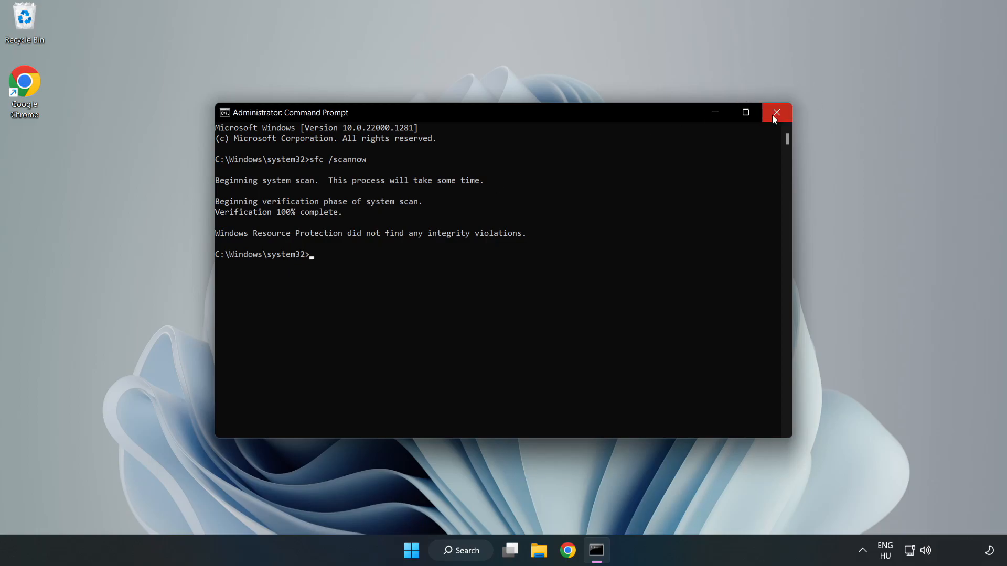
- Close the Command Prompt window after the scan finishes
click(776, 112)
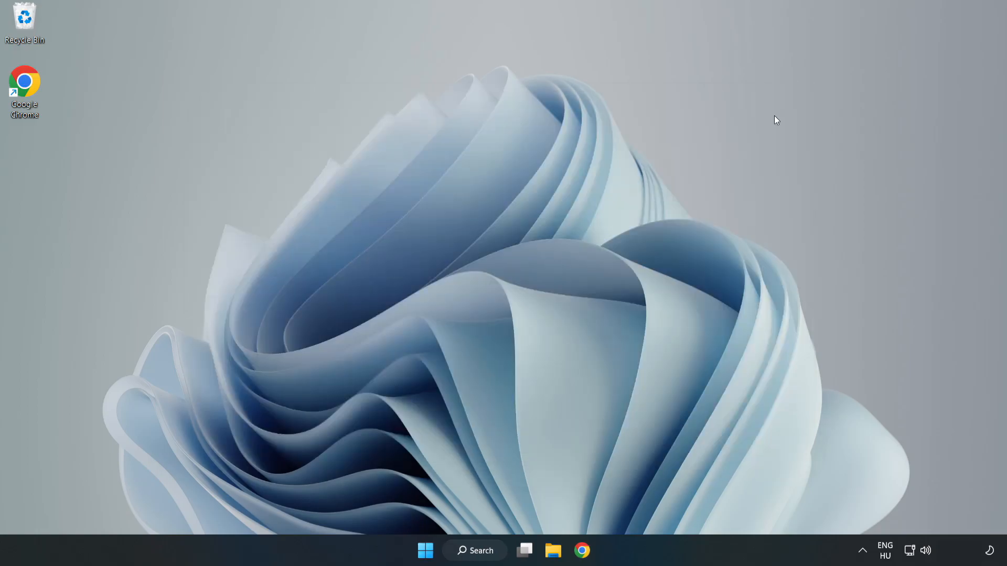
mouse_move(621, 241)
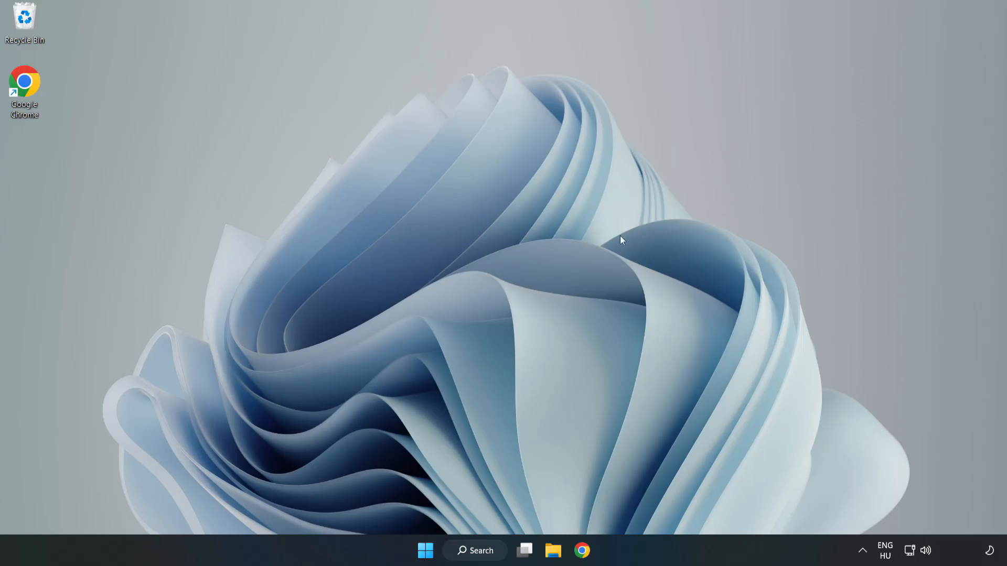
mouse_move(504, 474)
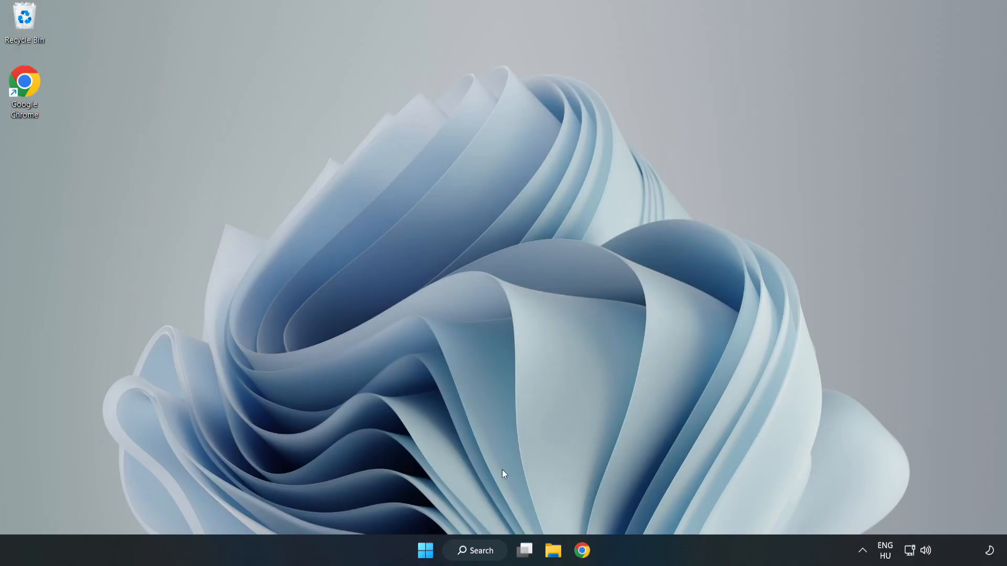
- Launch Windows Security by searching for 'secu' in Windows search
click(482, 550)
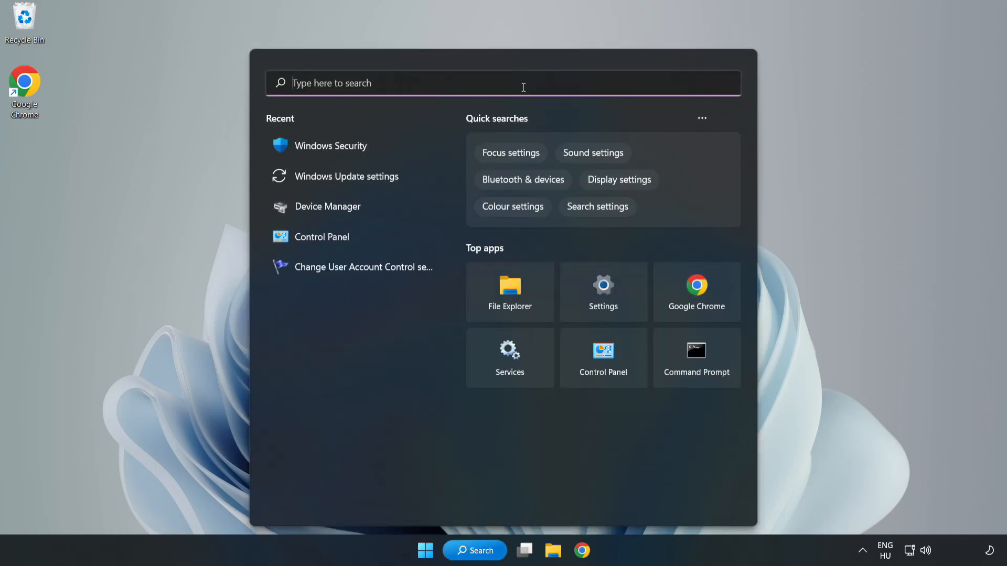
text(security)
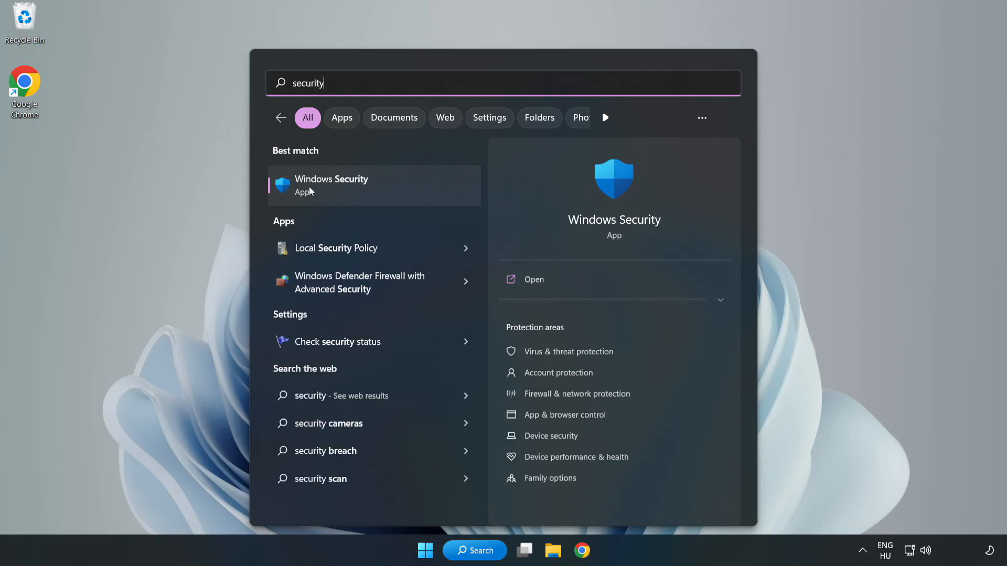
click(332, 186)
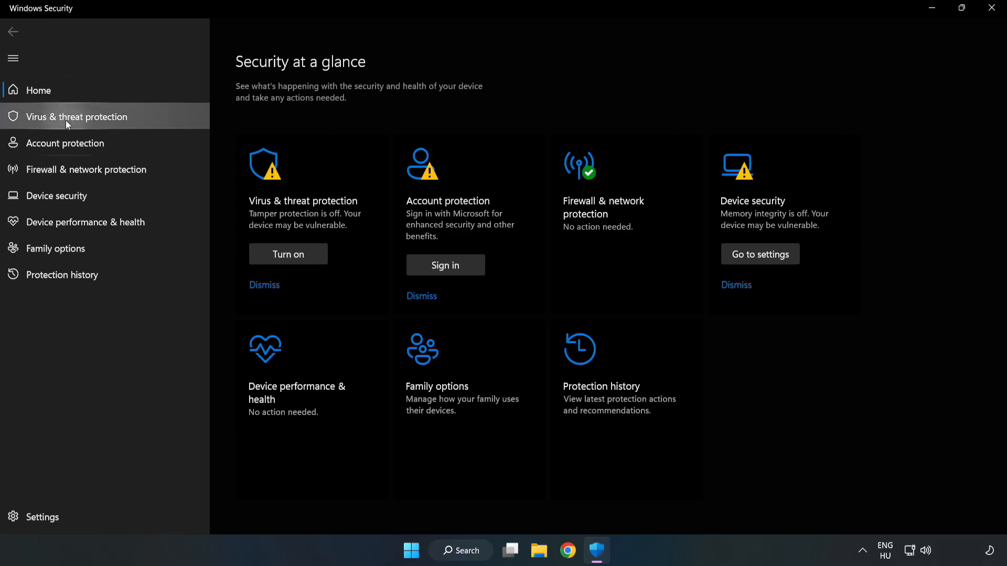
- Go to Virus & threat protection settings and scroll down toward the Exclusions section
click(75, 116)
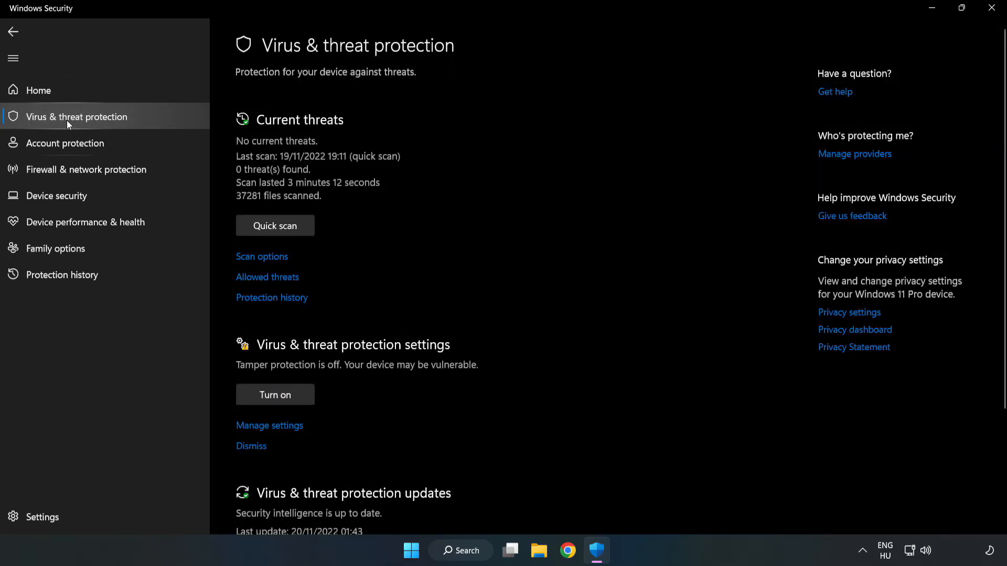
scroll(down, 3)
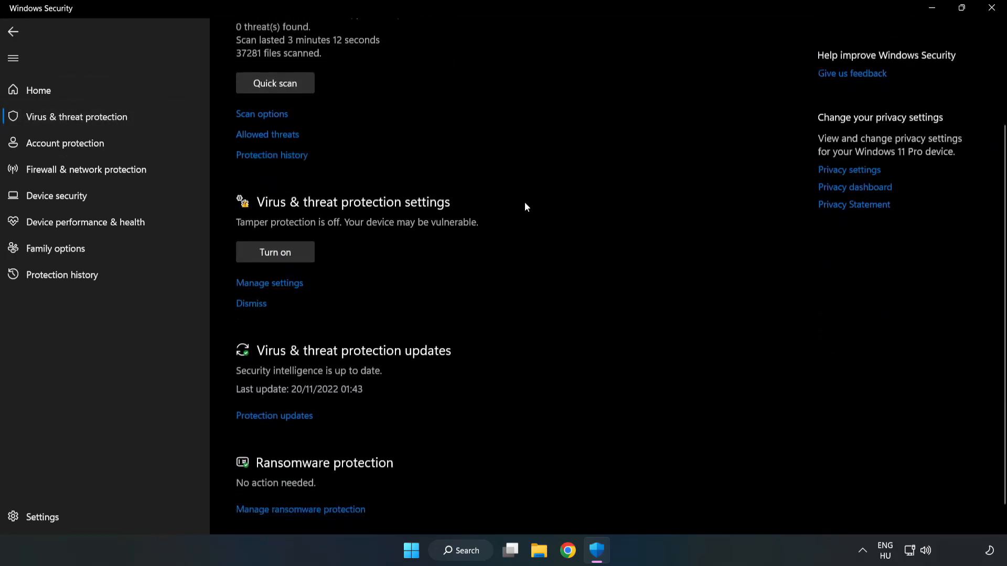
scroll(down, 3)
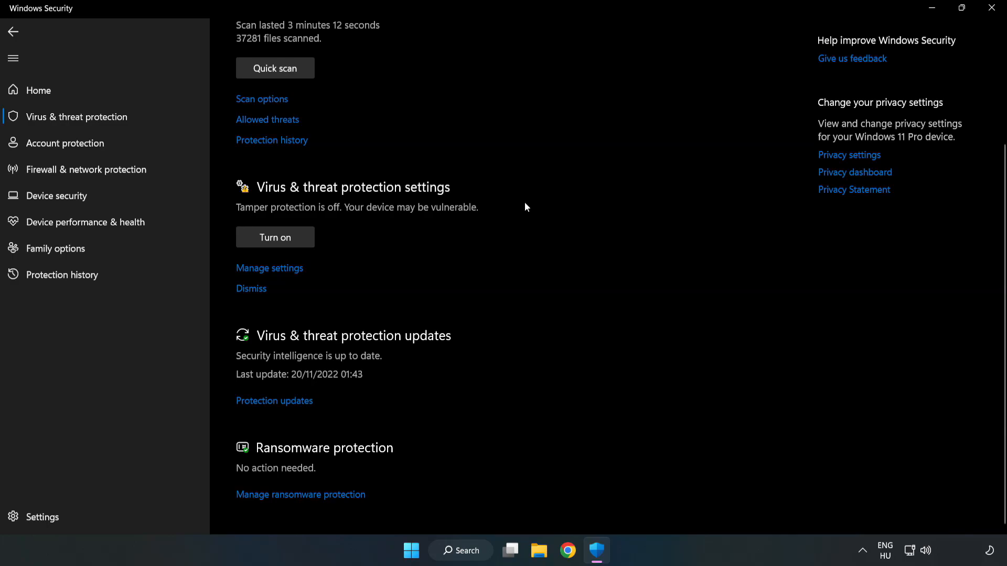
mouse_move(278, 270)
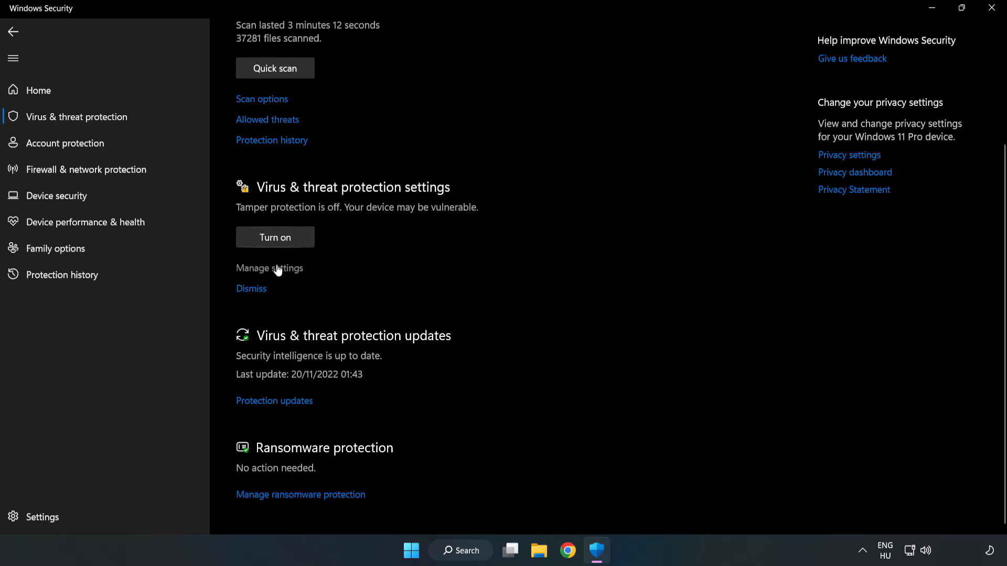
click(269, 268)
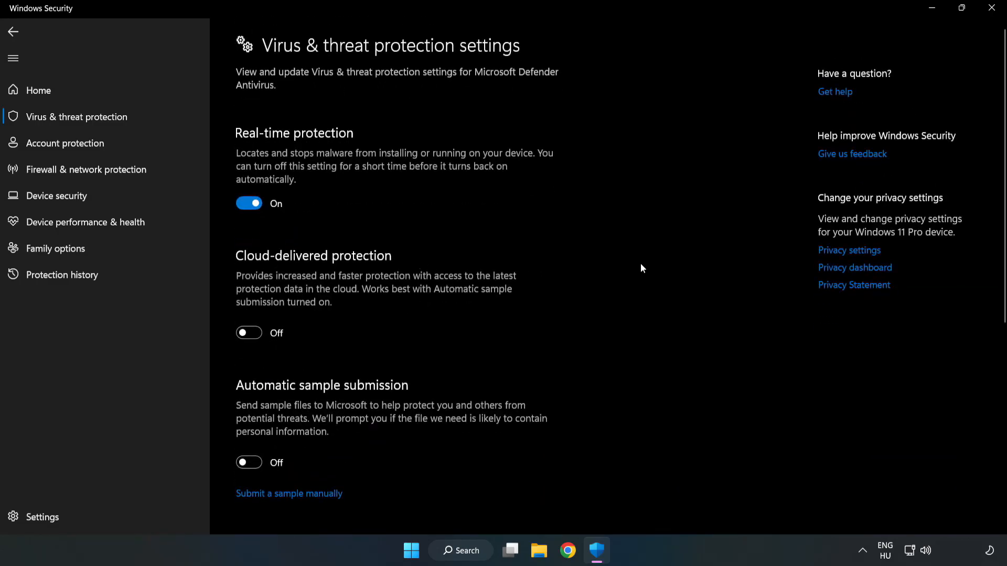
scroll(down, 3)
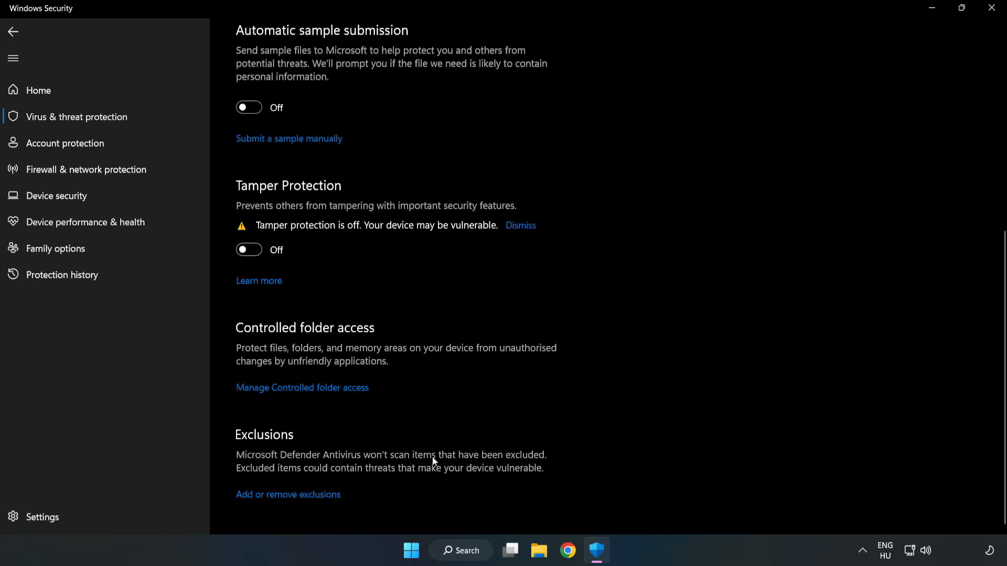
mouse_move(331, 500)
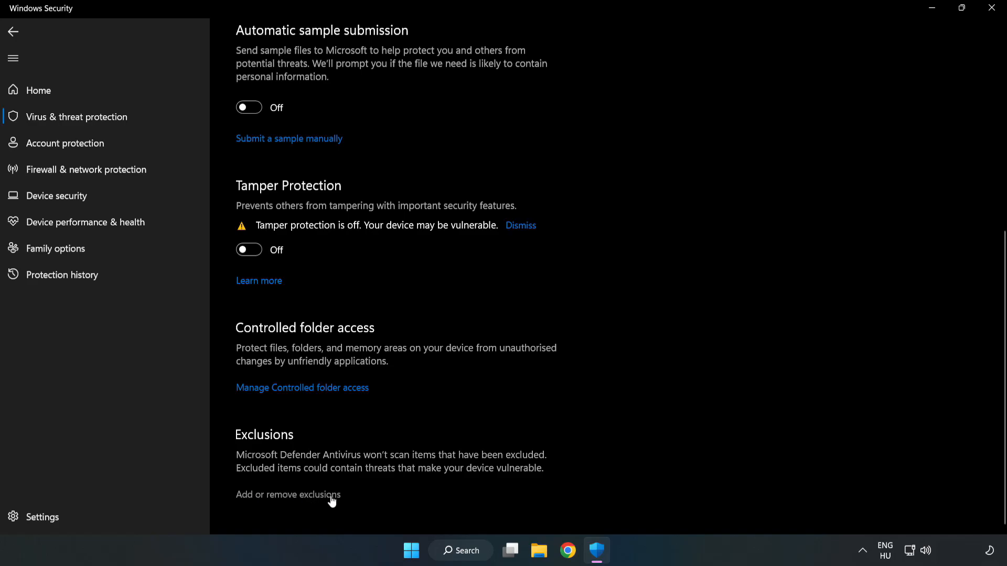
- From Add or remove exclusions, start adding a File exclusion
click(287, 495)
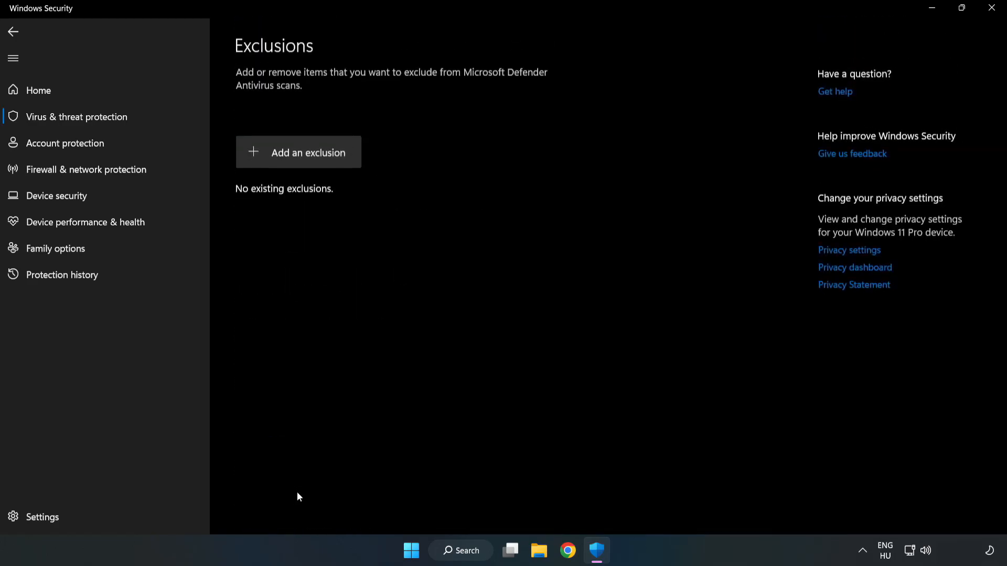
mouse_move(278, 155)
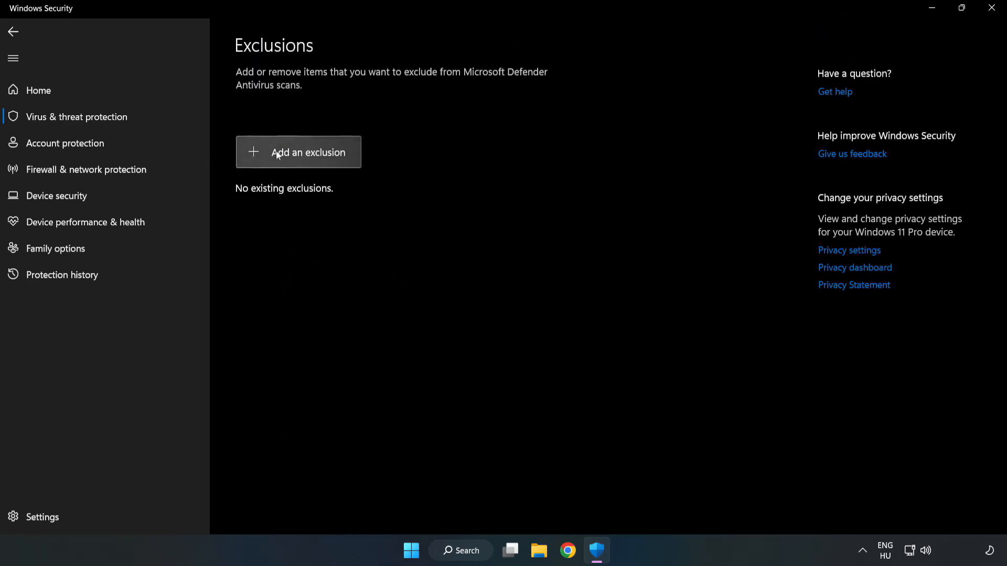
click(298, 152)
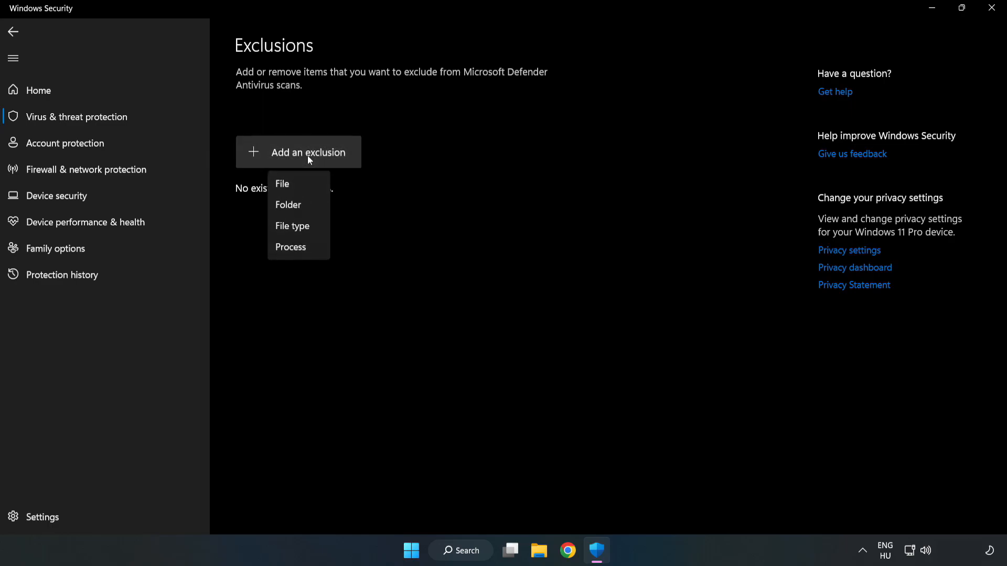
mouse_move(279, 185)
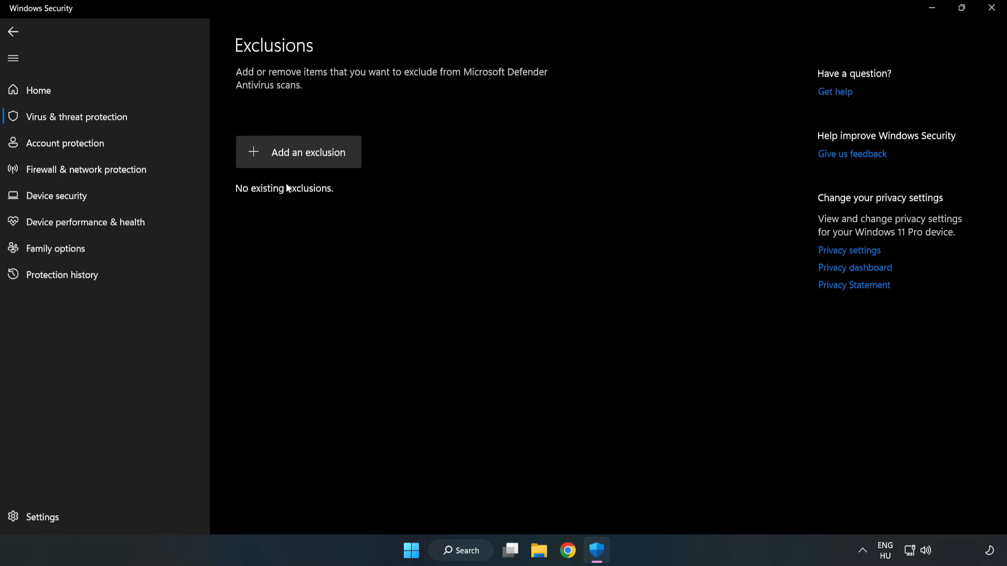
click(297, 152)
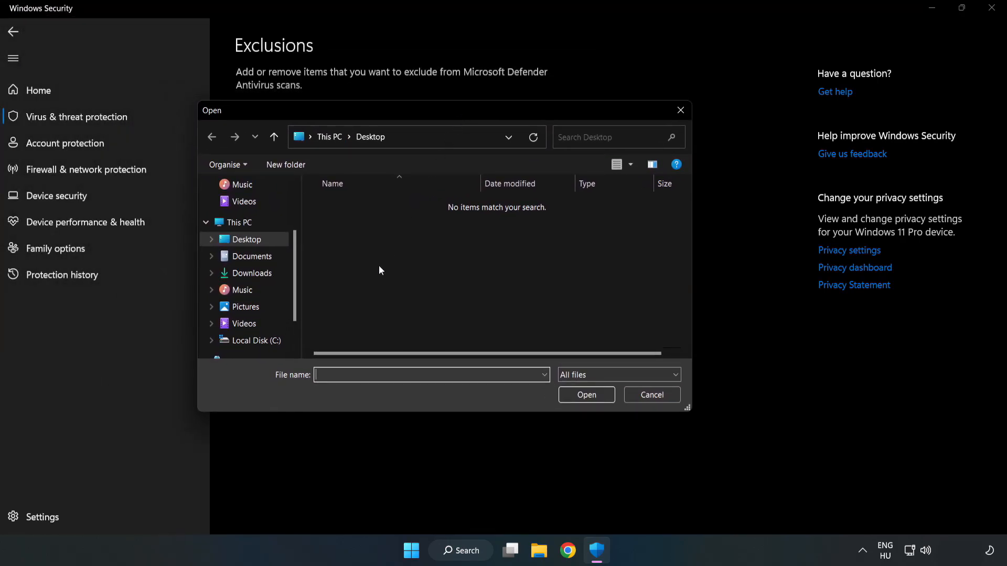
- Select the NOT WORKING APP shortcut in C:\Program Files (x86)\NOT WORKING APP as the excluded file
click(256, 340)
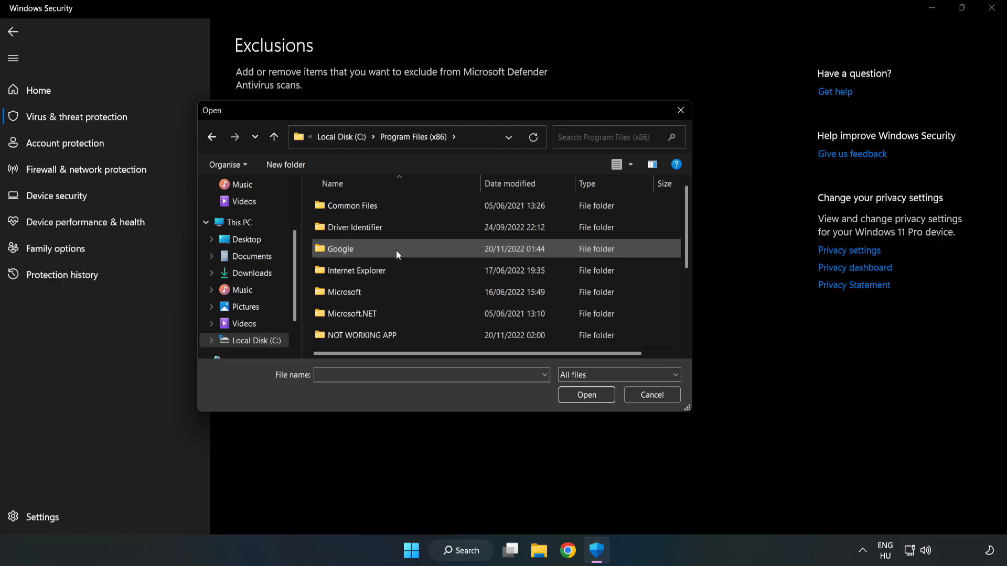
double_click(361, 336)
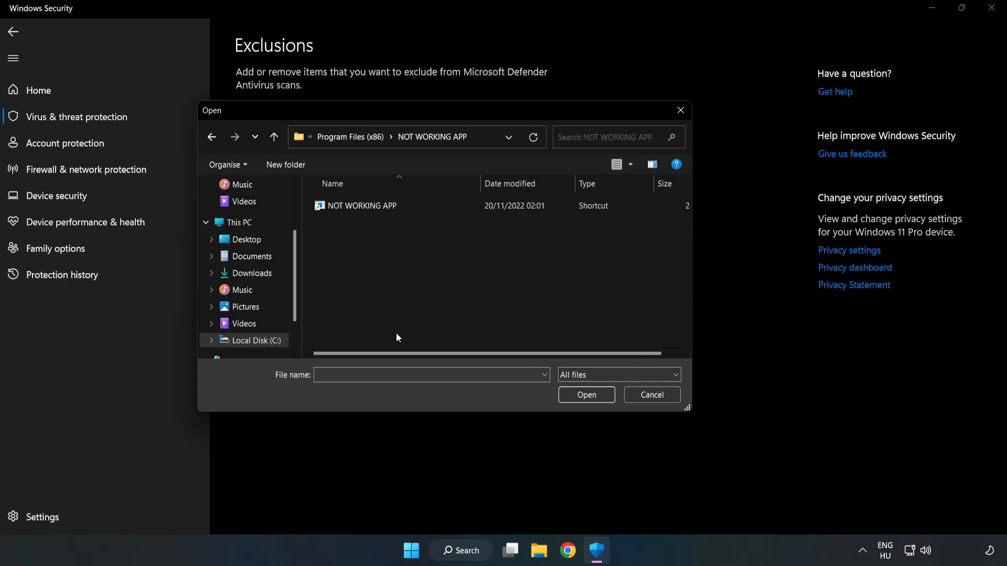
click(361, 206)
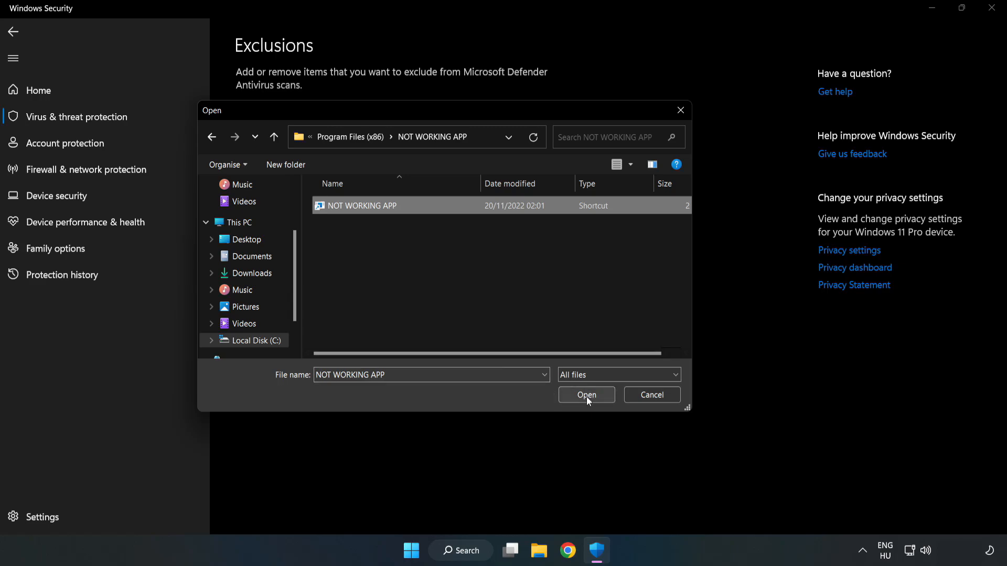
click(586, 394)
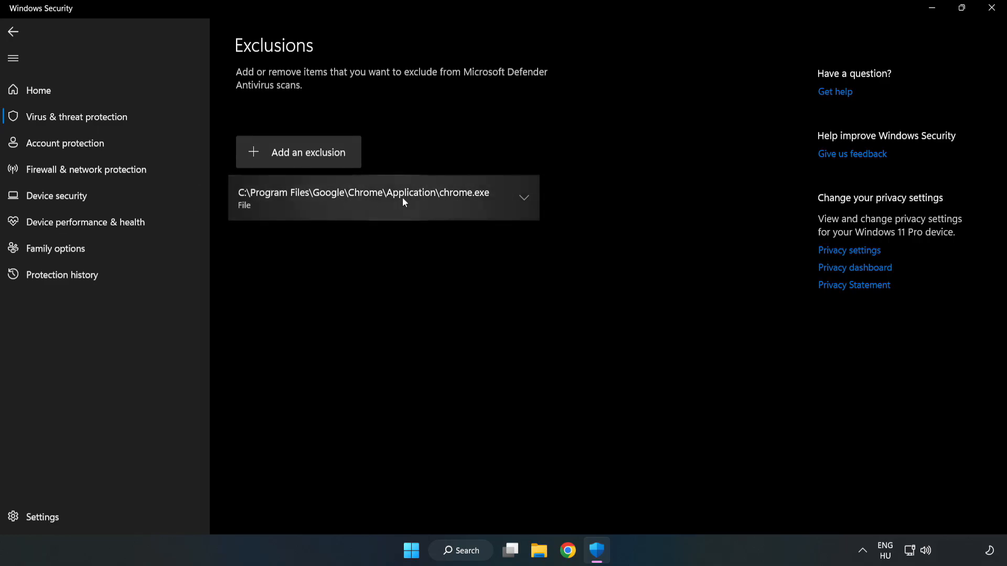
mouse_move(623, 271)
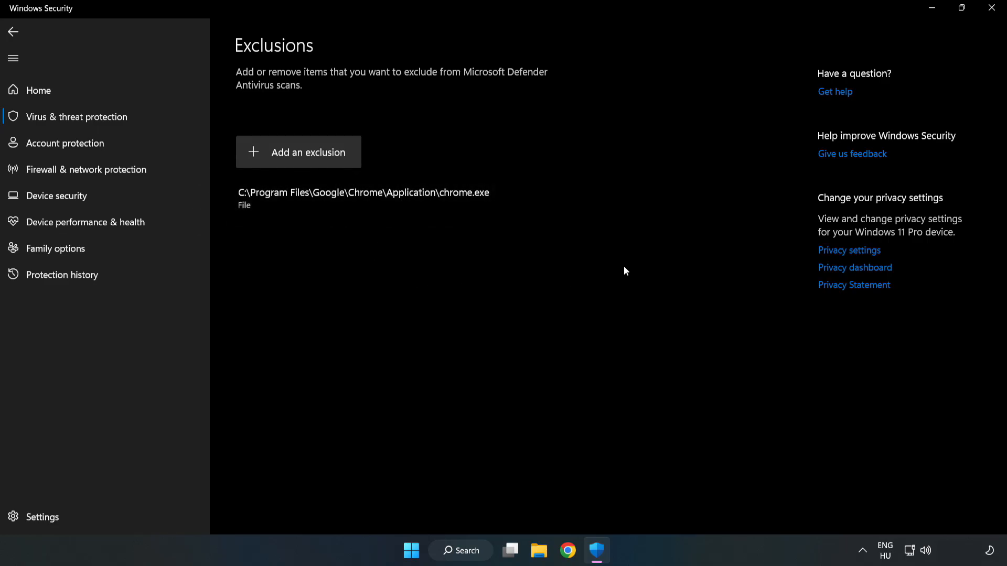
mouse_move(992, 9)
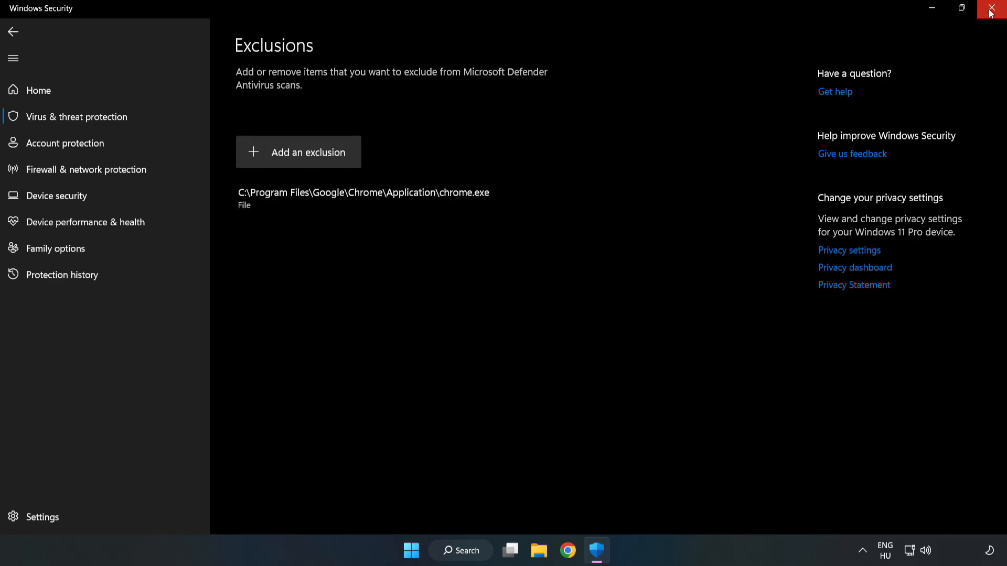
mouse_move(991, 11)
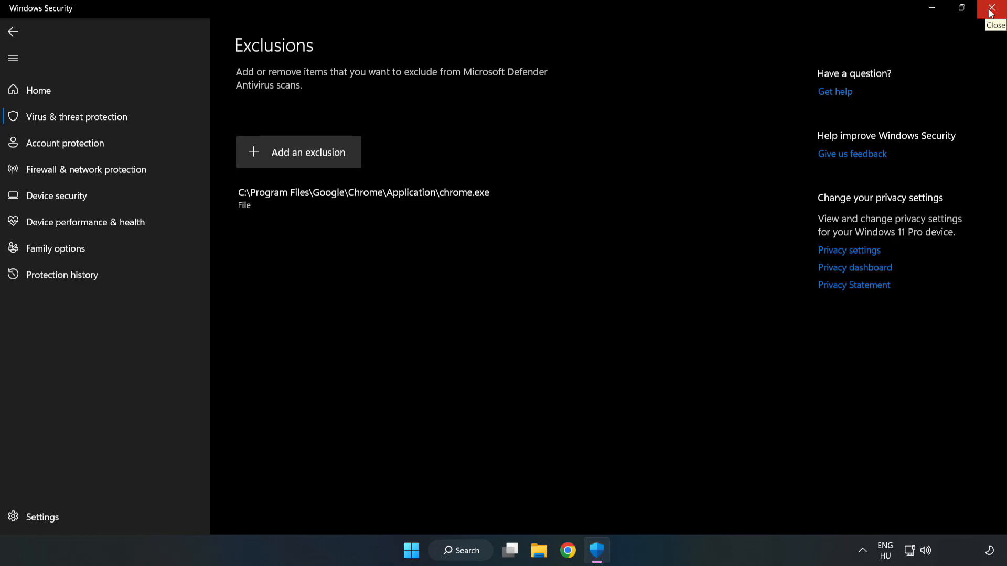
- Close Windows Security and bring up the Start menu power options for a restart
click(990, 8)
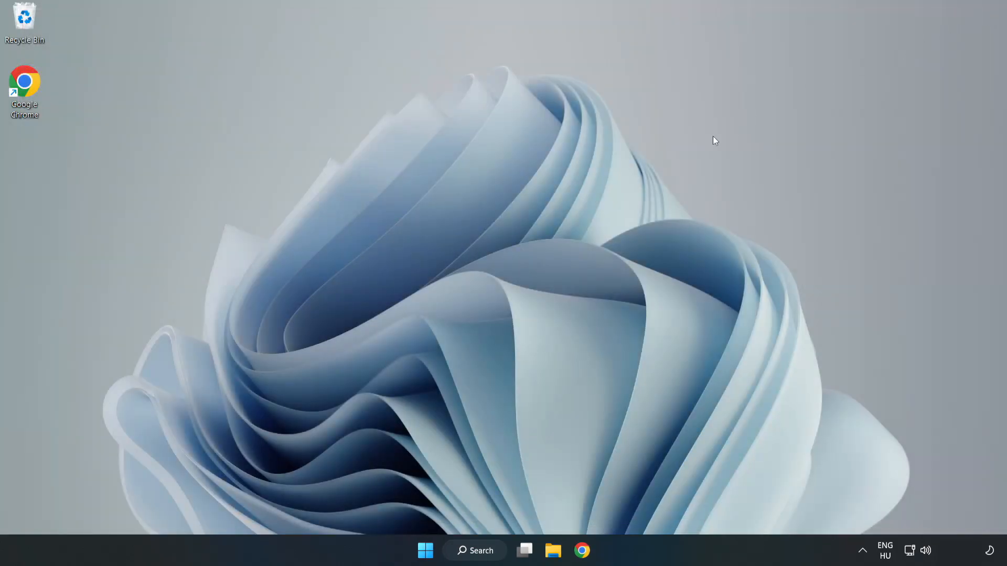
mouse_move(511, 283)
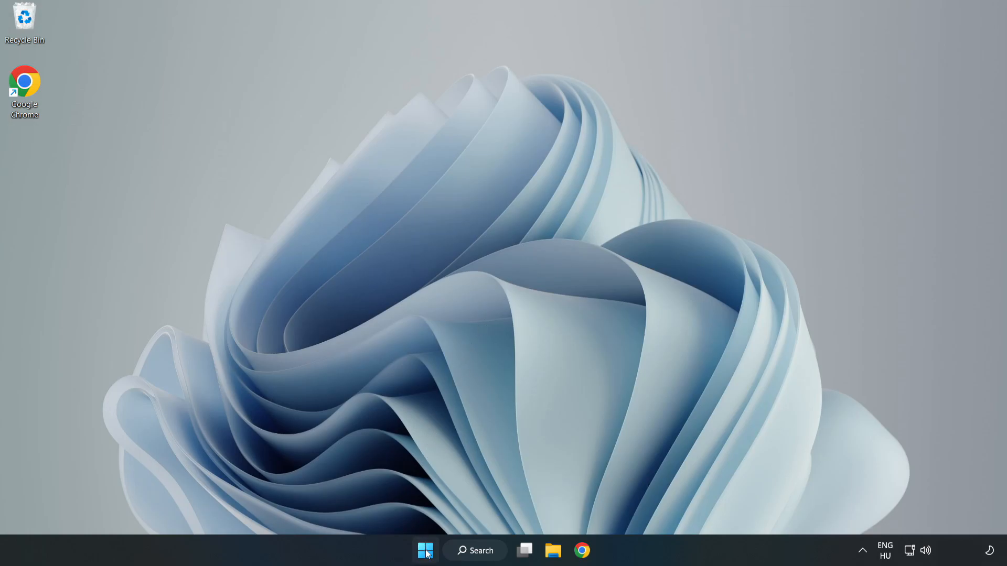
click(422, 564)
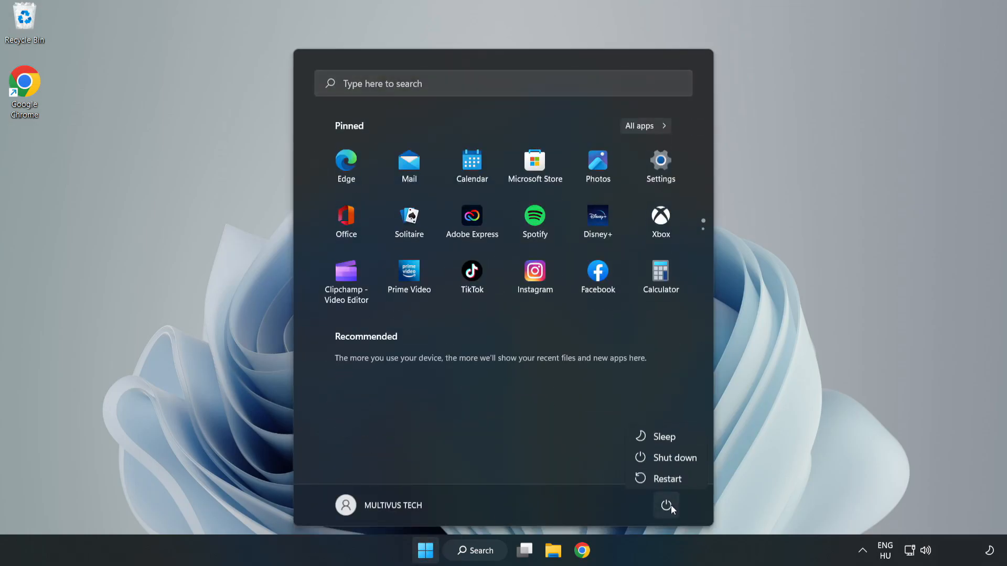
mouse_move(675, 482)
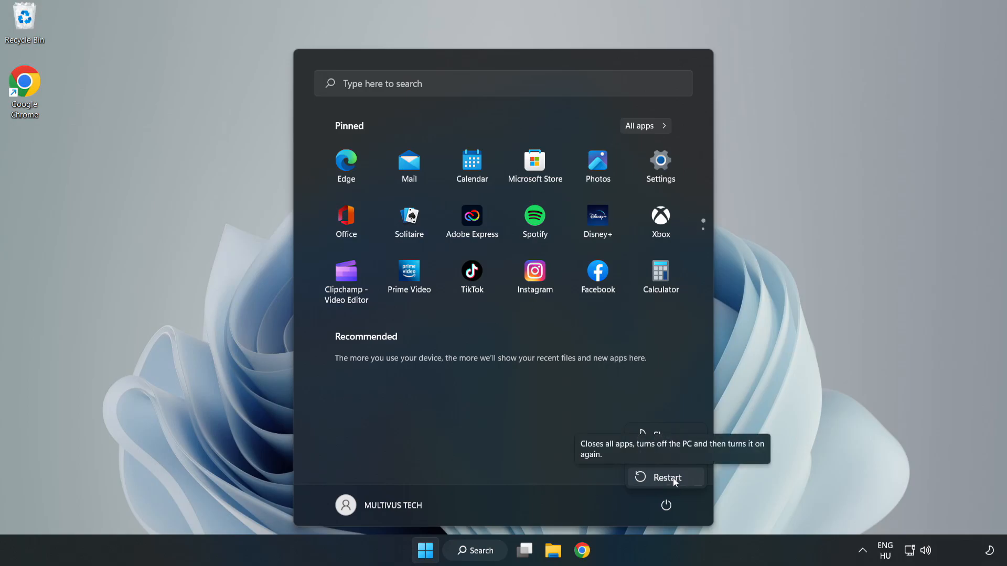